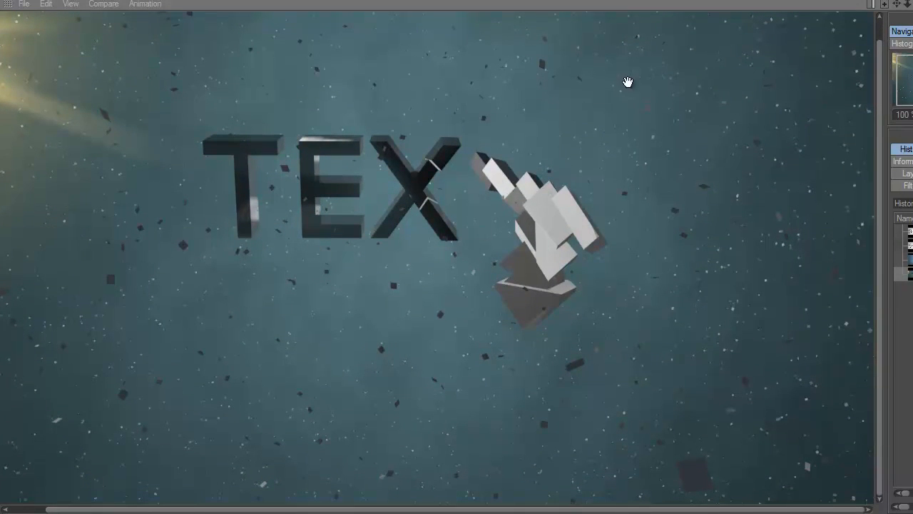
mouse_move(256, 111)
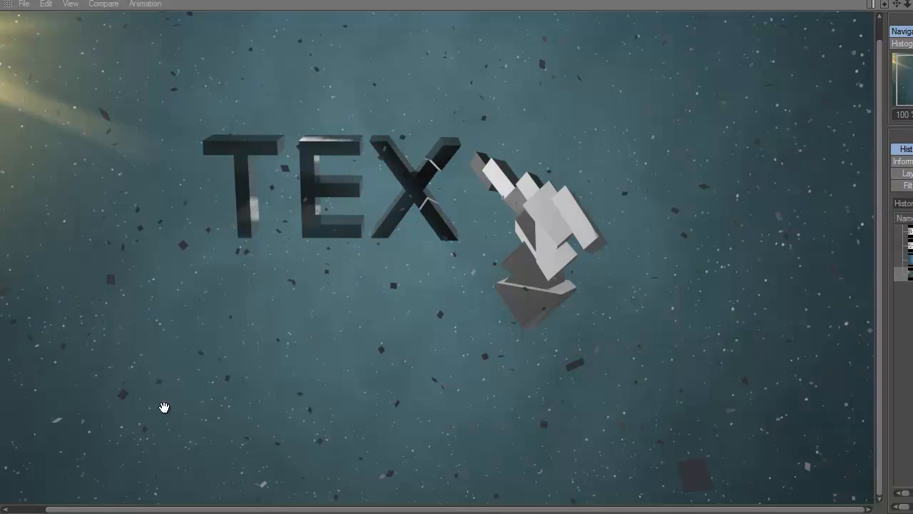
mouse_move(319, 289)
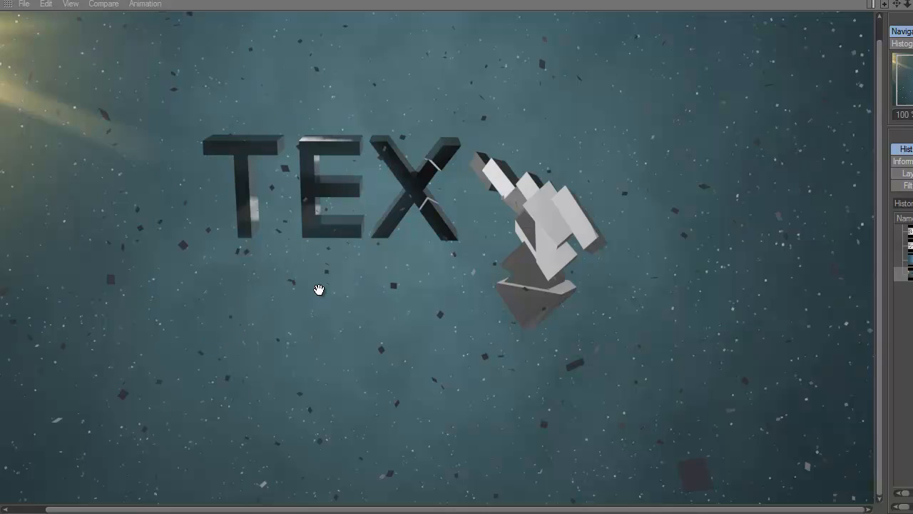
mouse_move(589, 145)
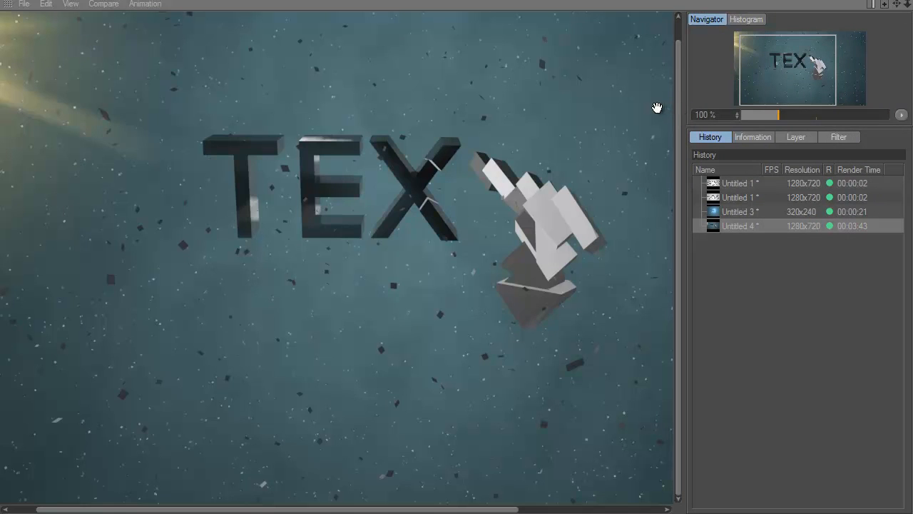
Step: Review the earlier small glowing TEXT render and the final fractured TEXT render in the Picture Viewer
left_click(739, 211)
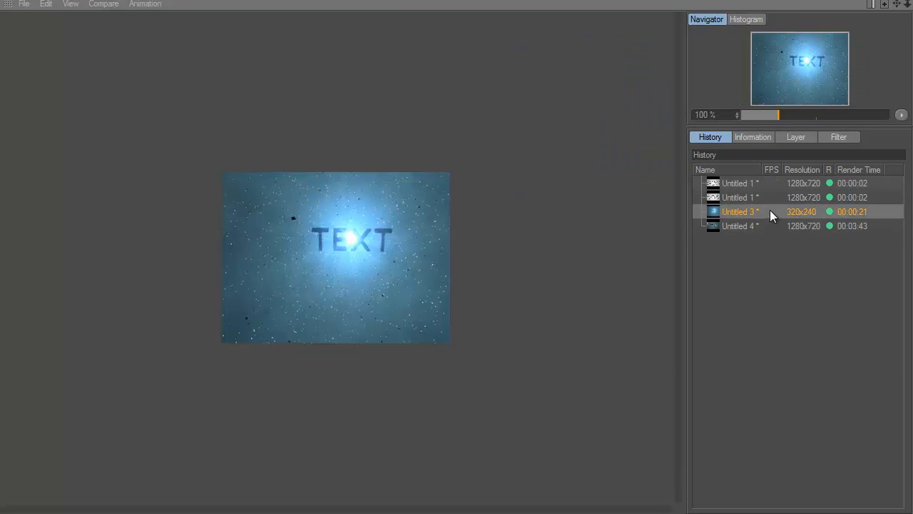
mouse_move(335, 241)
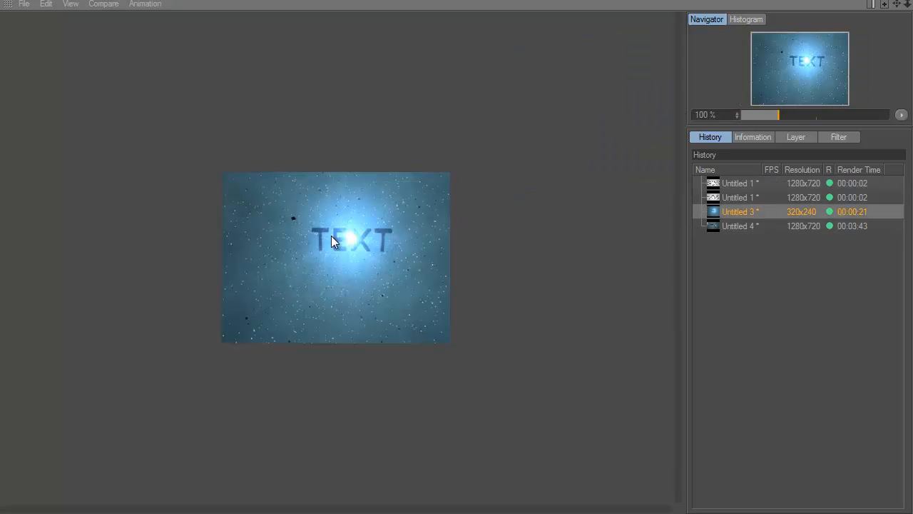
mouse_move(325, 319)
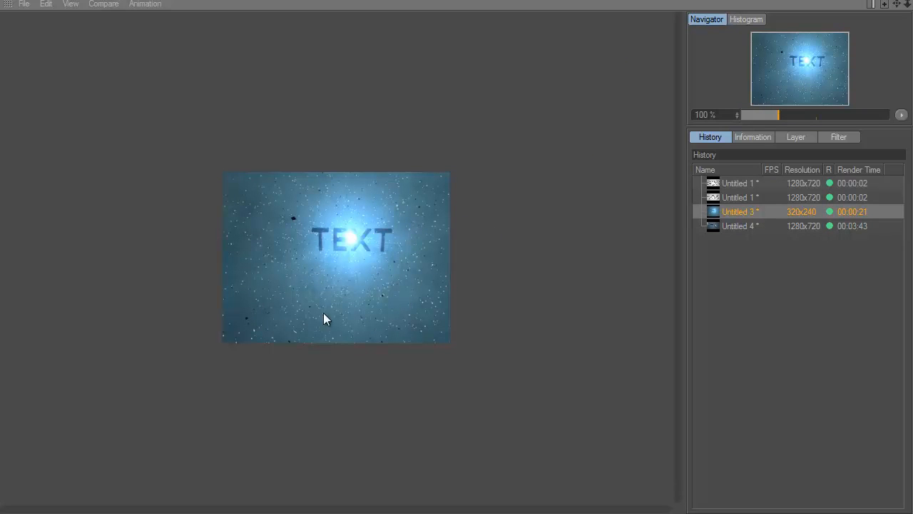
mouse_move(559, 285)
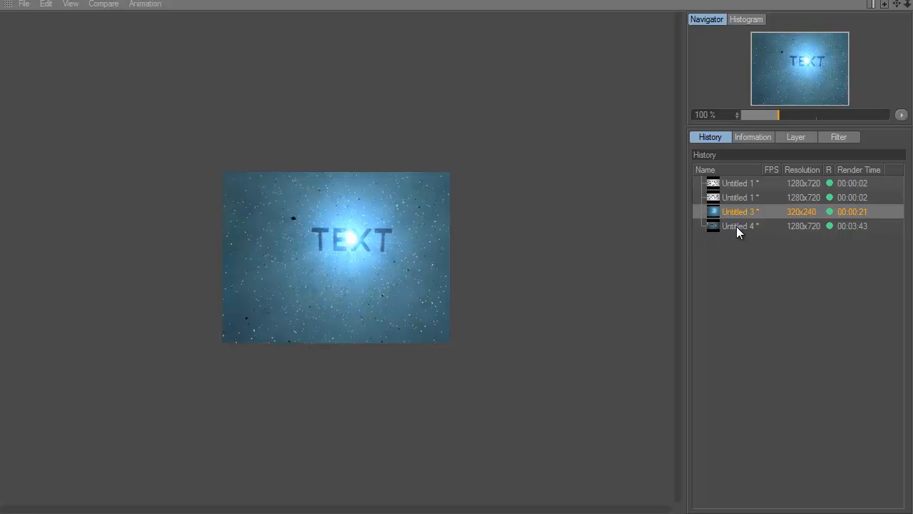
left_click(739, 225)
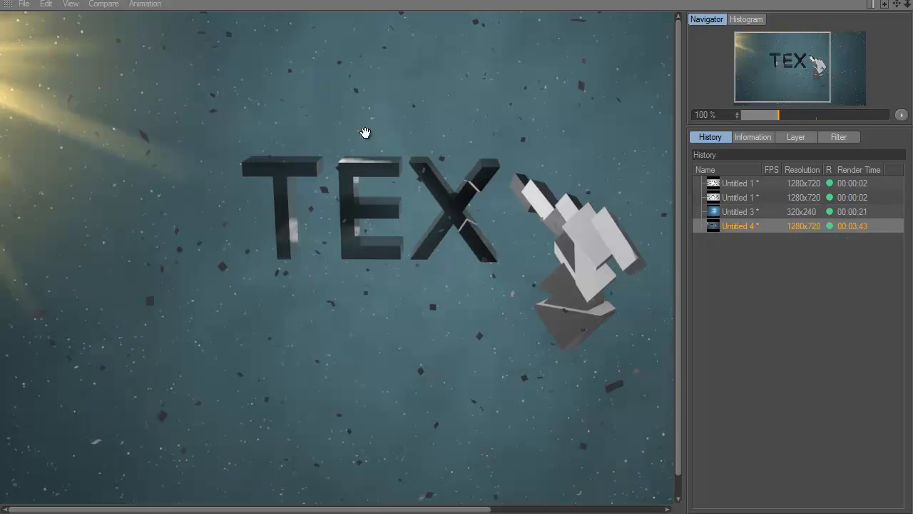
mouse_move(302, 227)
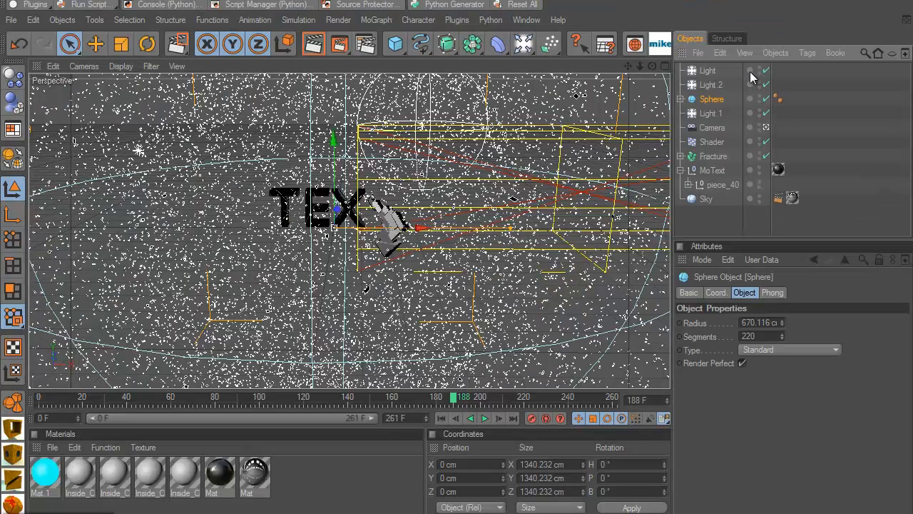
mouse_move(719, 136)
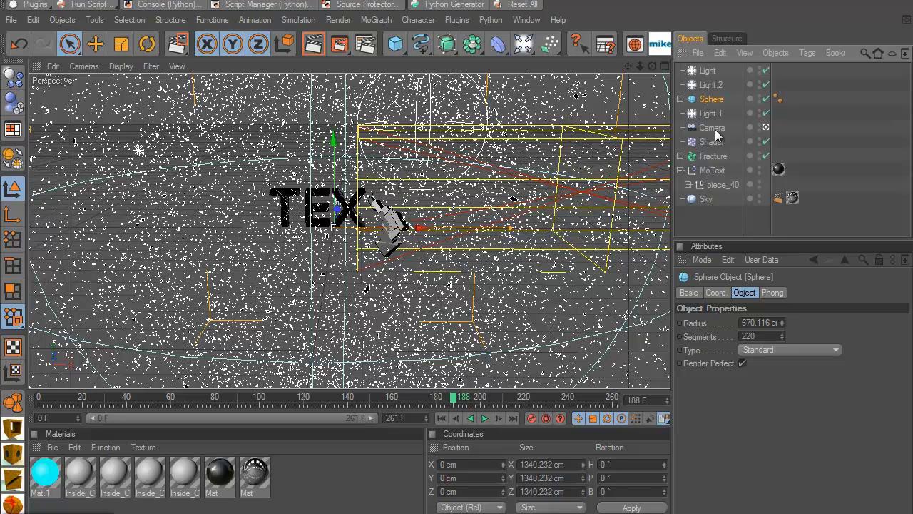
mouse_move(702, 227)
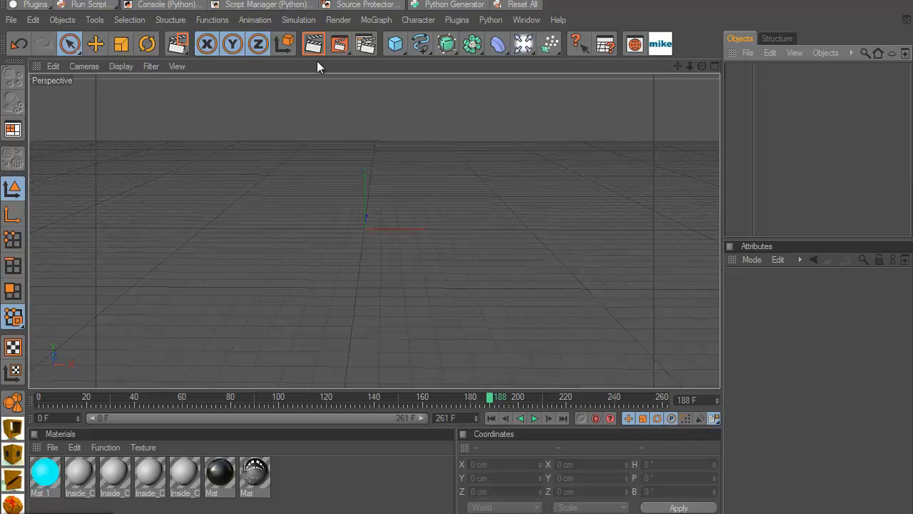
mouse_move(378, 34)
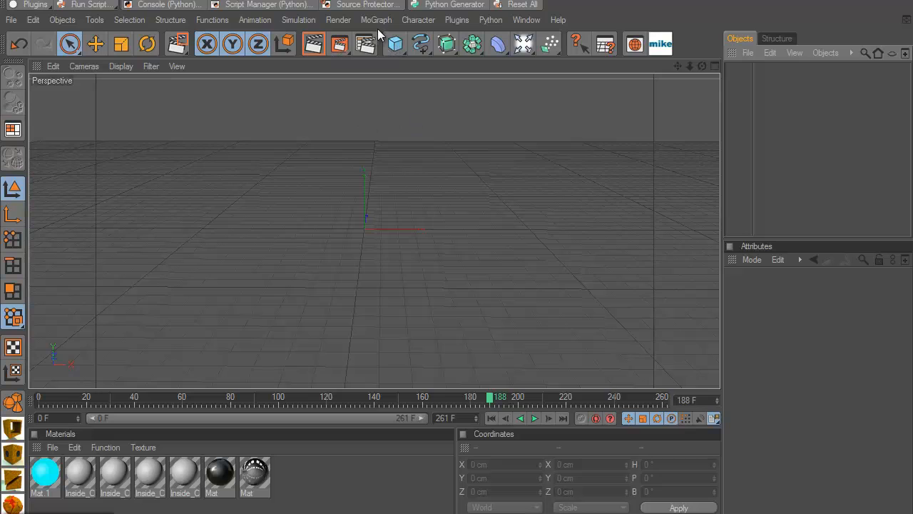
Step: Add a MoText object reading 'TEXT' with 52 cm depth, middle alignment and horizontal spacing raised to 2 cm
left_click(377, 20)
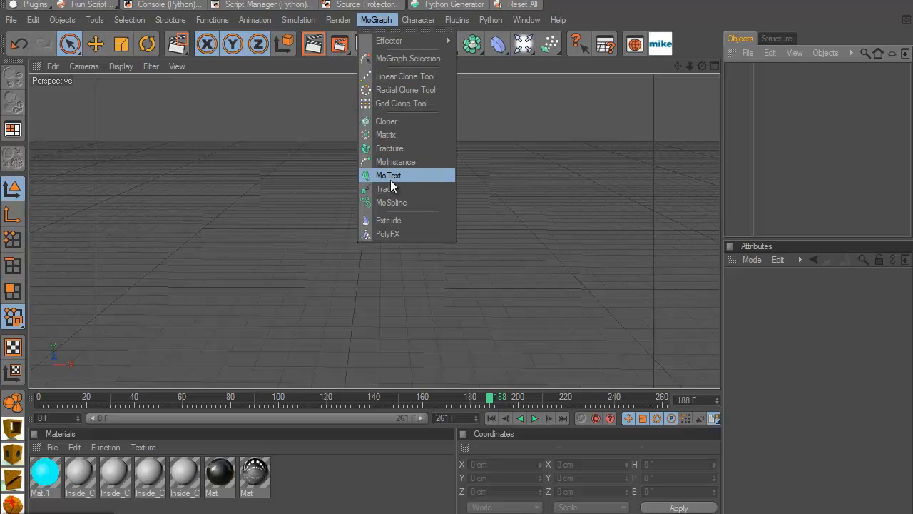
mouse_move(388, 188)
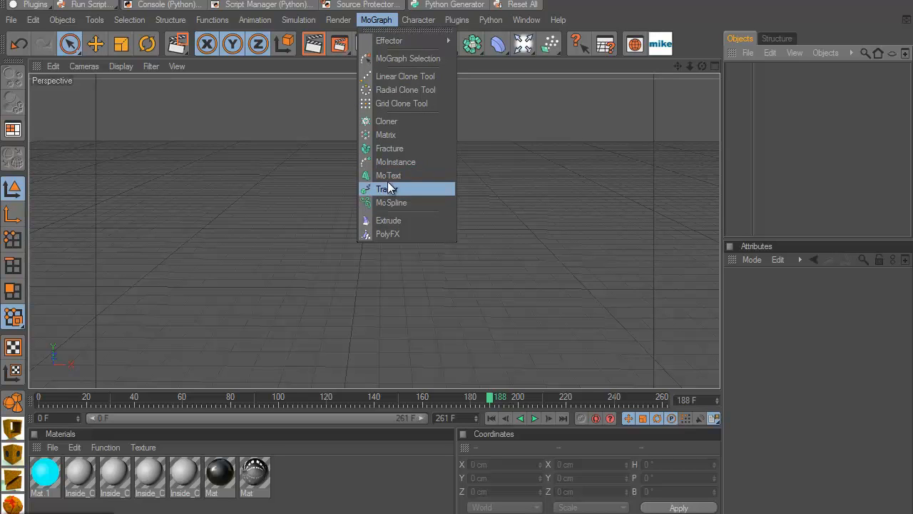
left_click(388, 175)
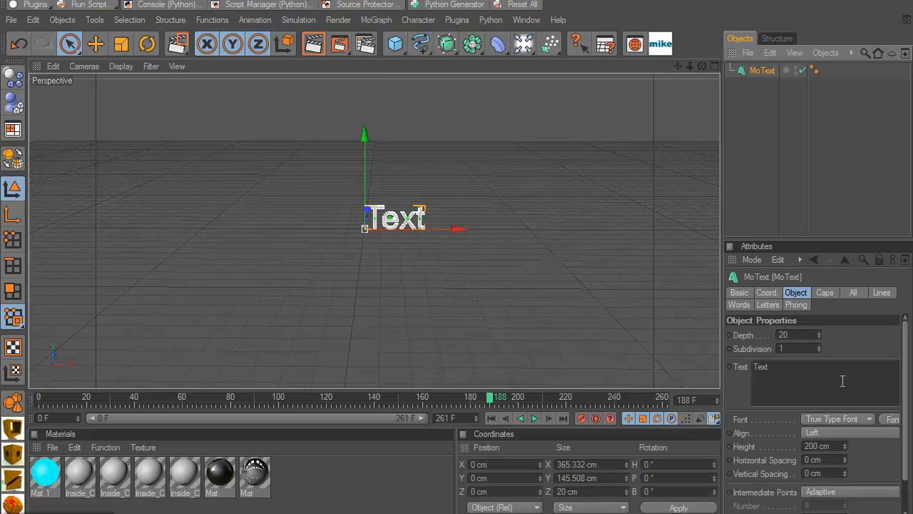
left_click(849, 432)
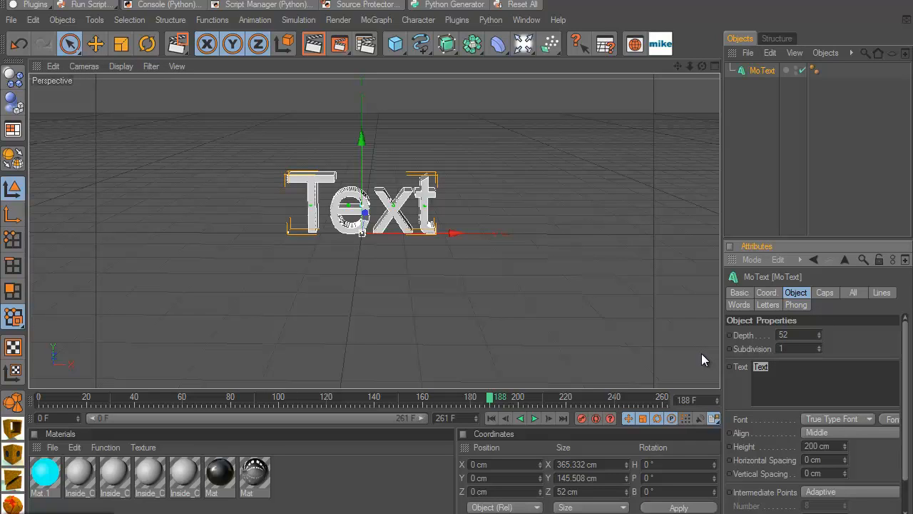
type("TF")
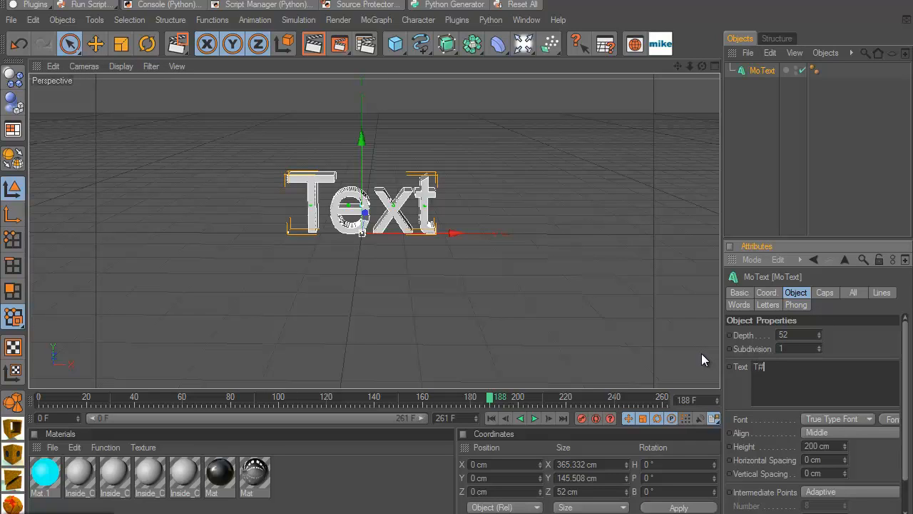
type("XT")
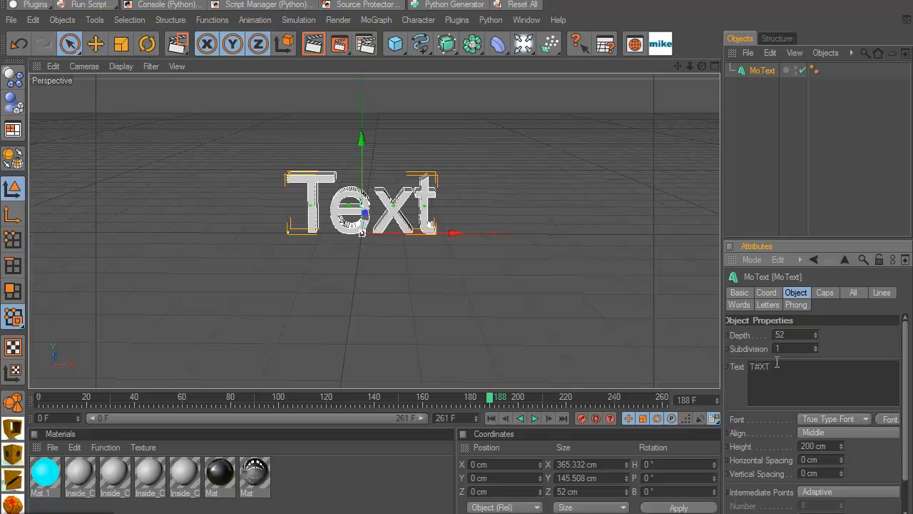
type("E")
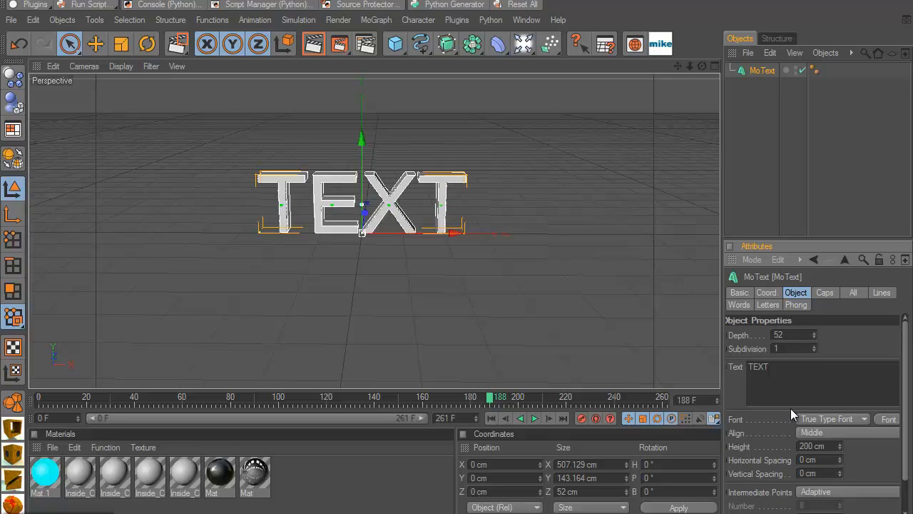
left_click(839, 456)
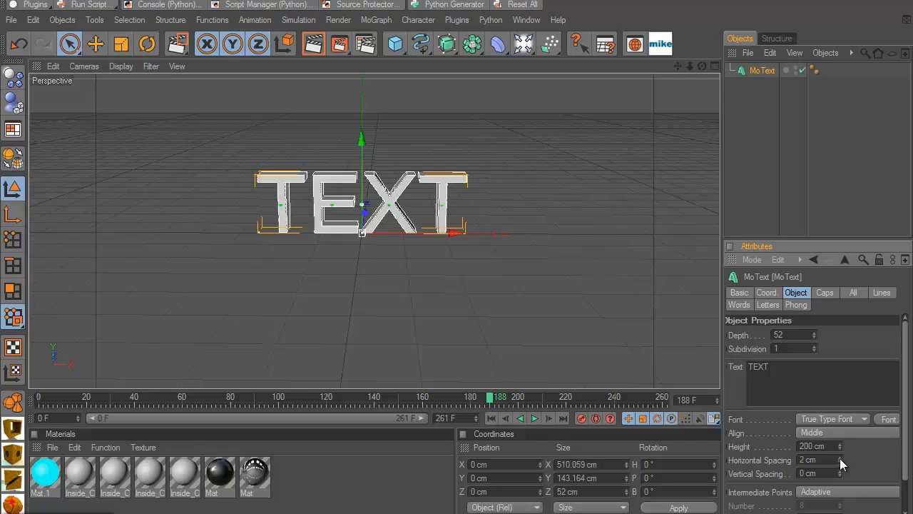
left_click(840, 460)
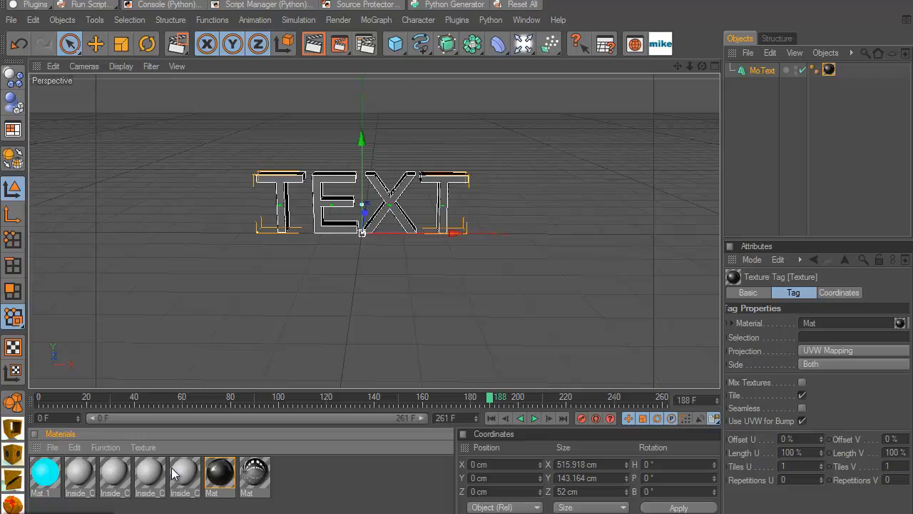
mouse_move(225, 485)
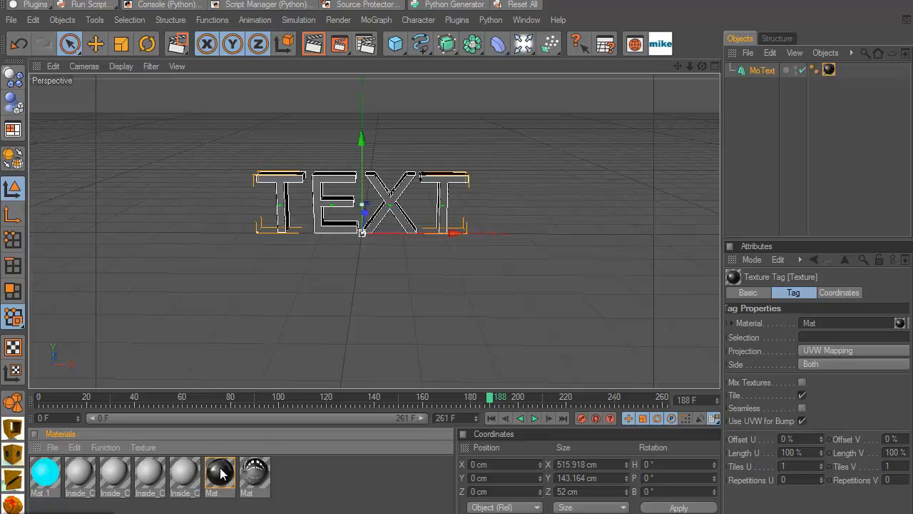
Step: Load a 2D-Circular gradient into Mat's luminance channel and shift its black-to-white blend point
double_click(220, 474)
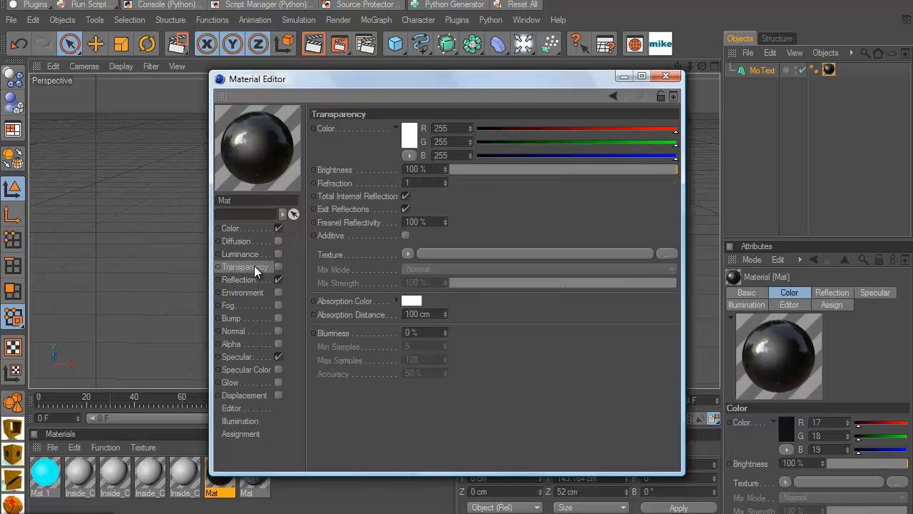
left_click(239, 254)
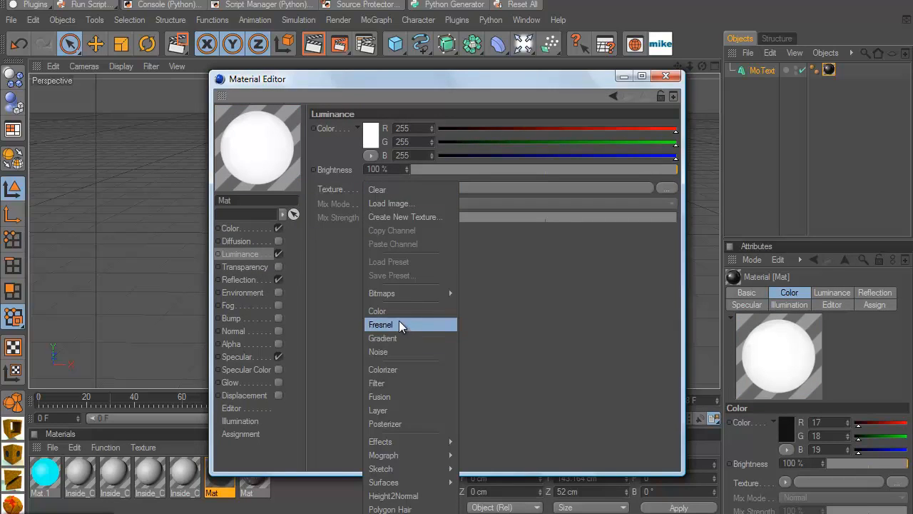
left_click(383, 337)
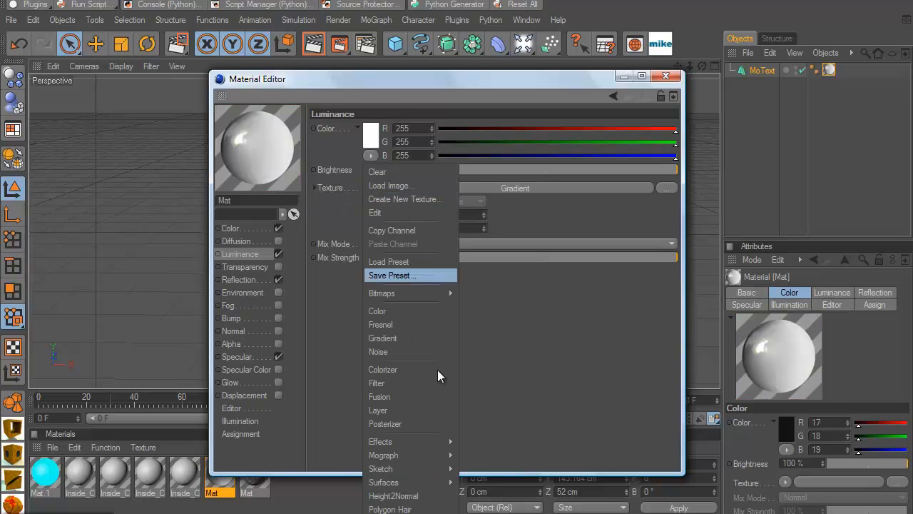
mouse_move(376, 383)
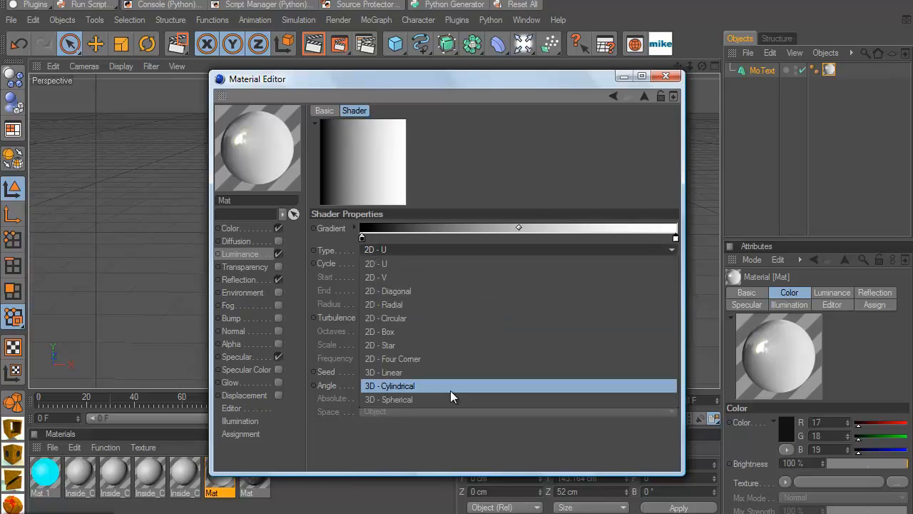
left_click(385, 316)
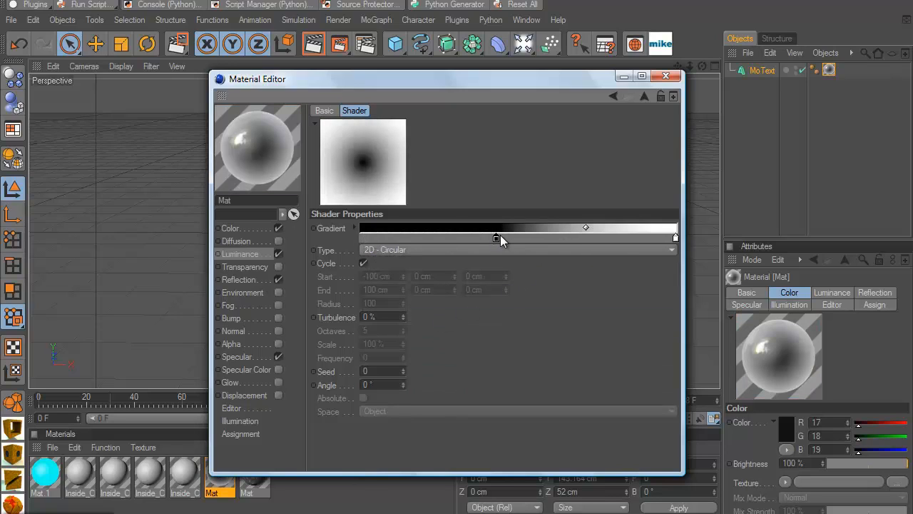
left_click_drag(496, 239, 616, 239)
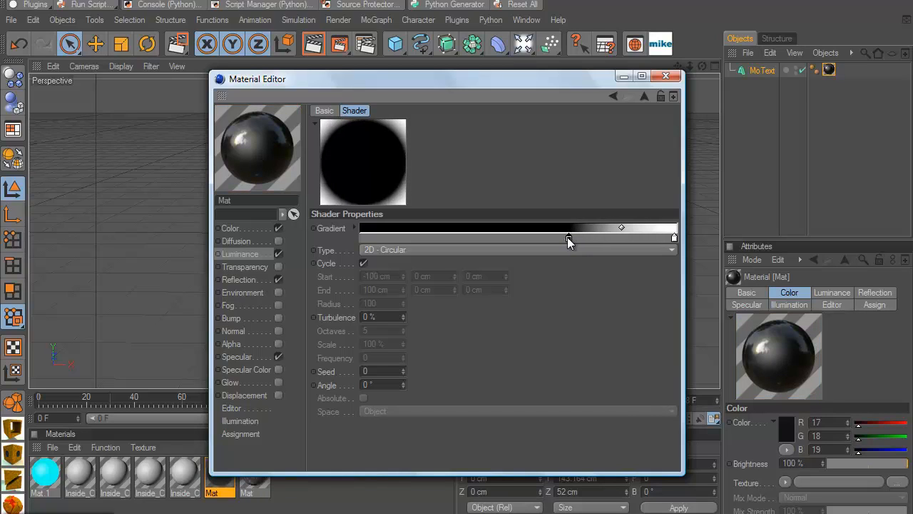
mouse_move(277, 362)
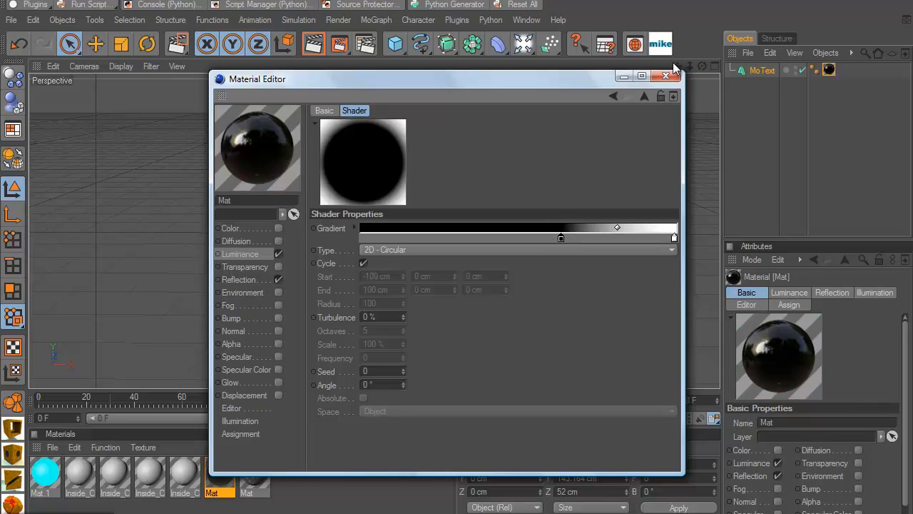
mouse_move(667, 77)
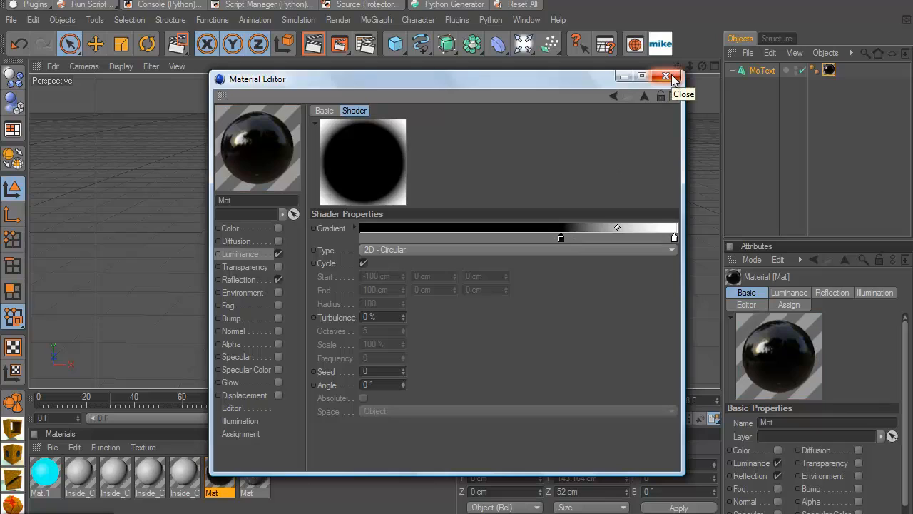
Step: Assign the dark Mat material to the MoText and reopen it for editing
left_click(665, 77)
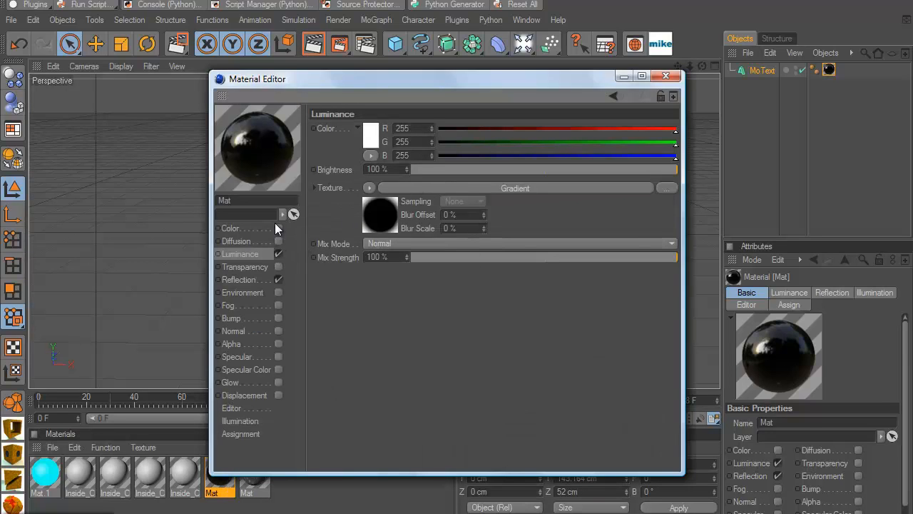
left_click(230, 228)
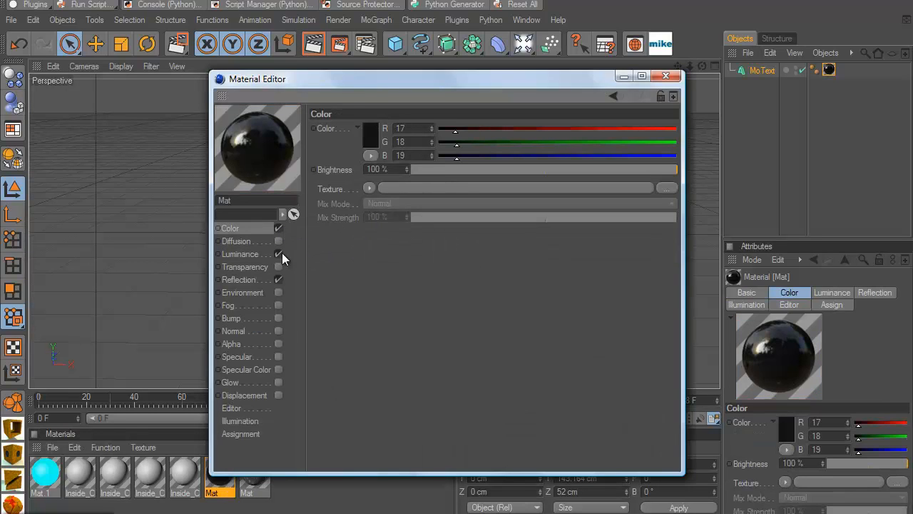
left_click(665, 77)
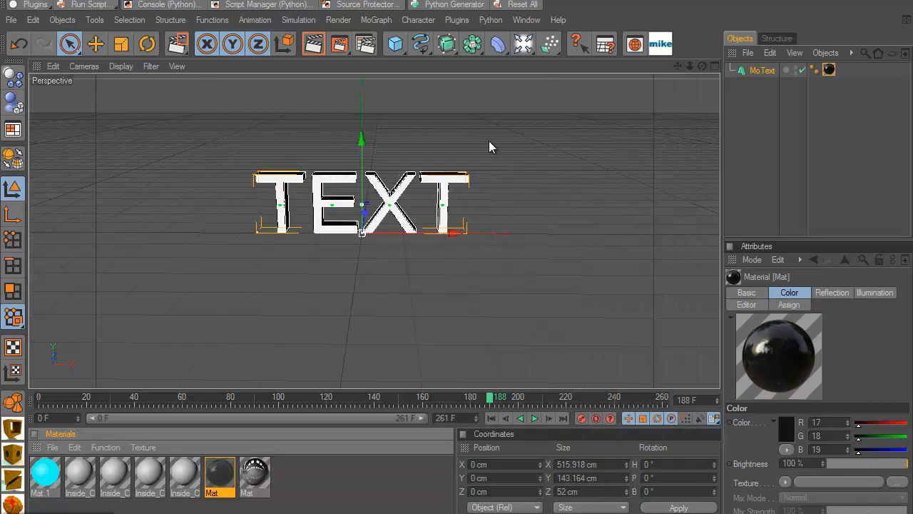
left_click(220, 473)
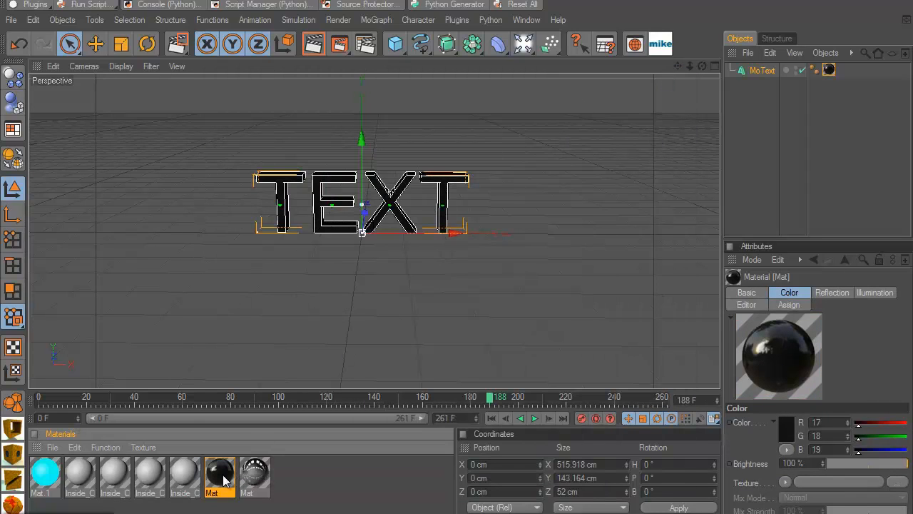
double_click(219, 474)
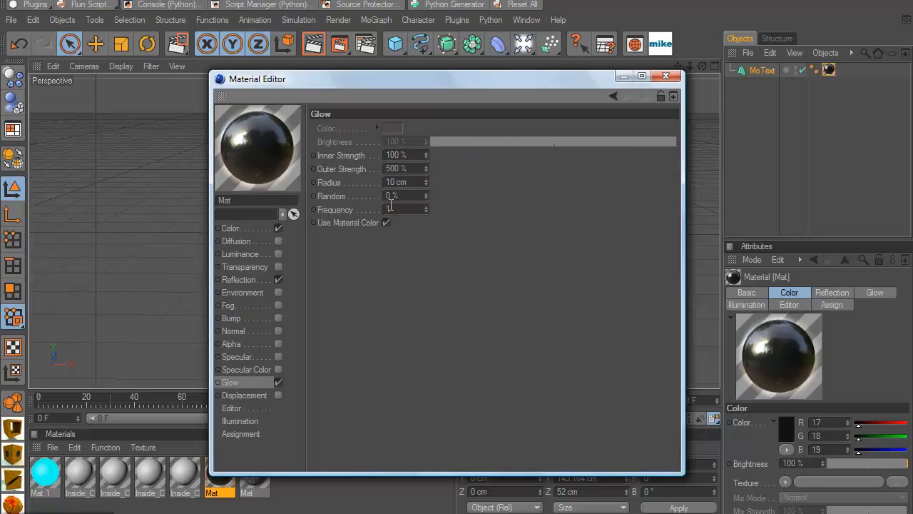
Step: Enable Glow with 500% outer strength and preview it with a view render
left_click(665, 77)
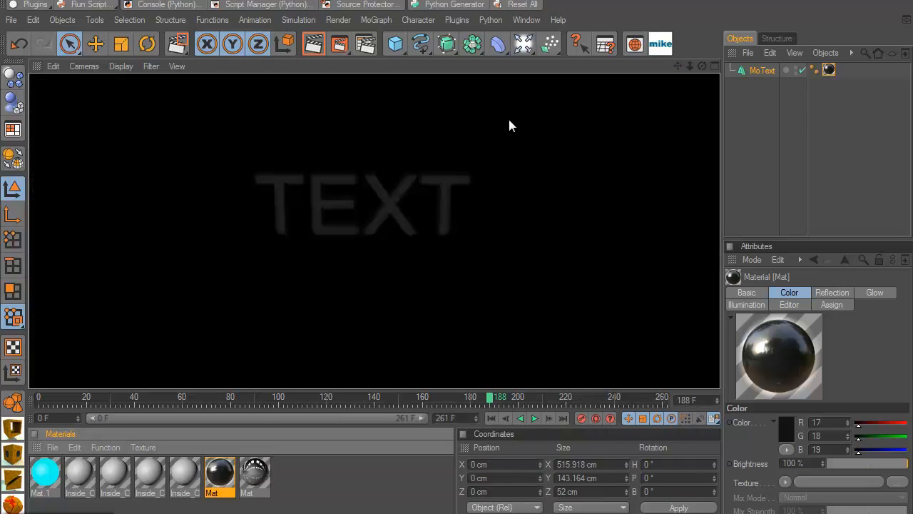
left_click(762, 70)
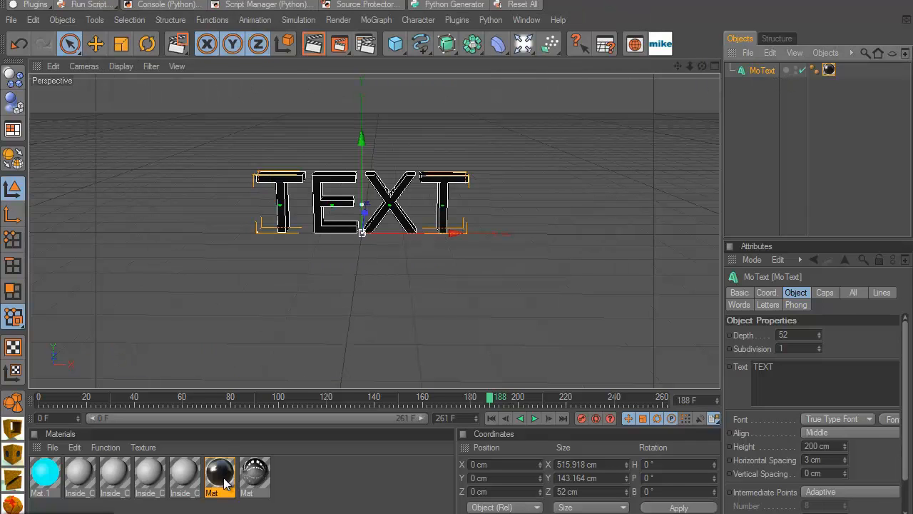
double_click(220, 474)
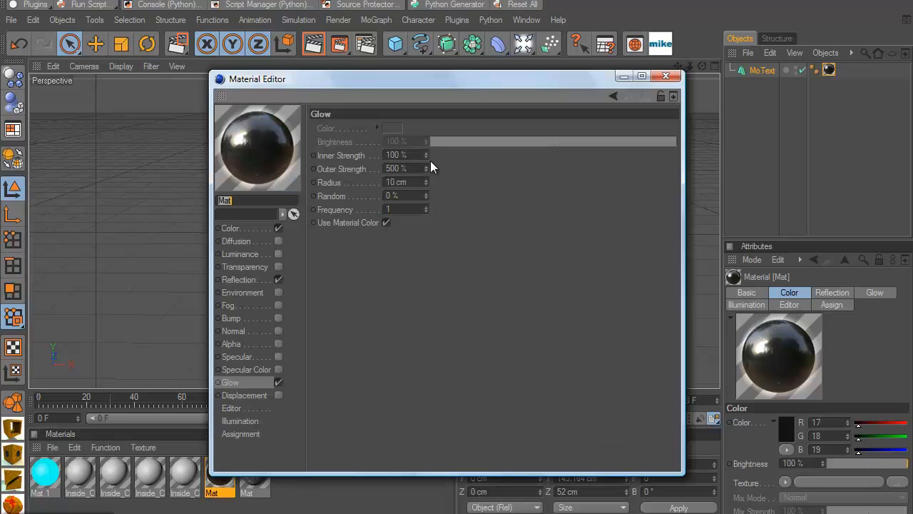
mouse_move(427, 157)
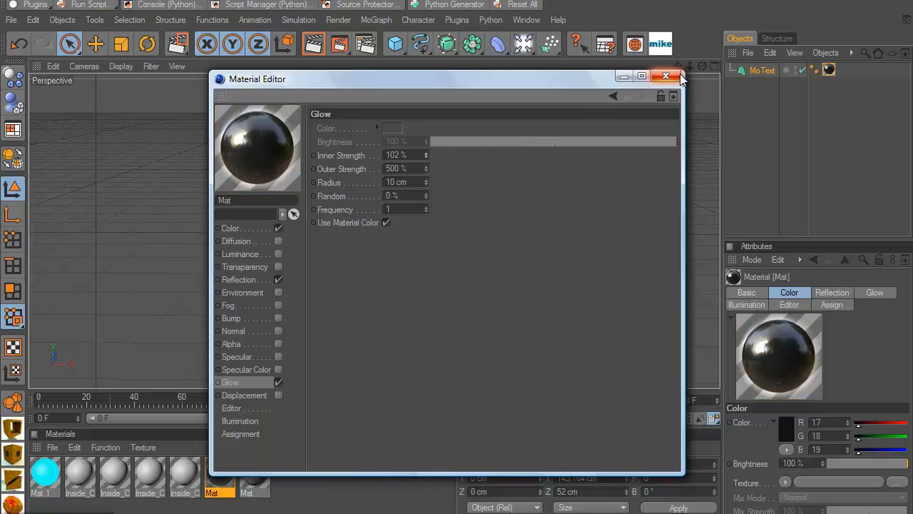
mouse_move(664, 77)
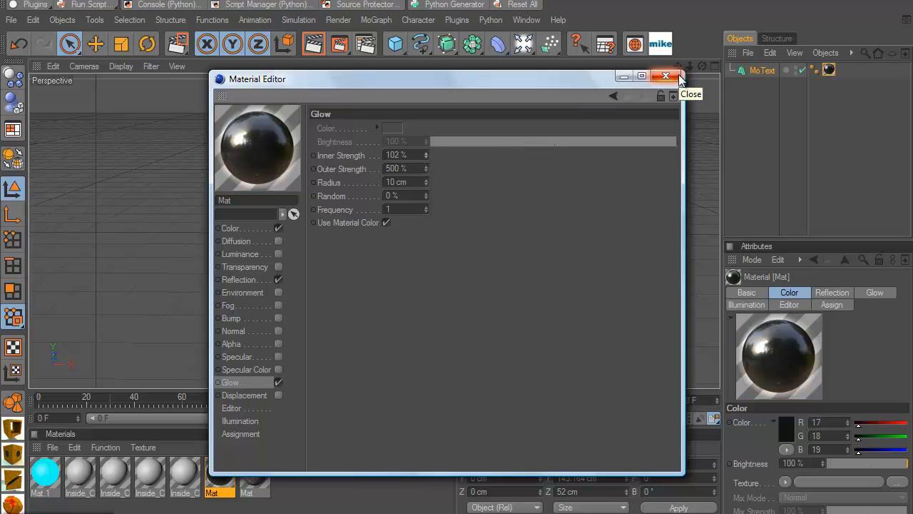
left_click(665, 77)
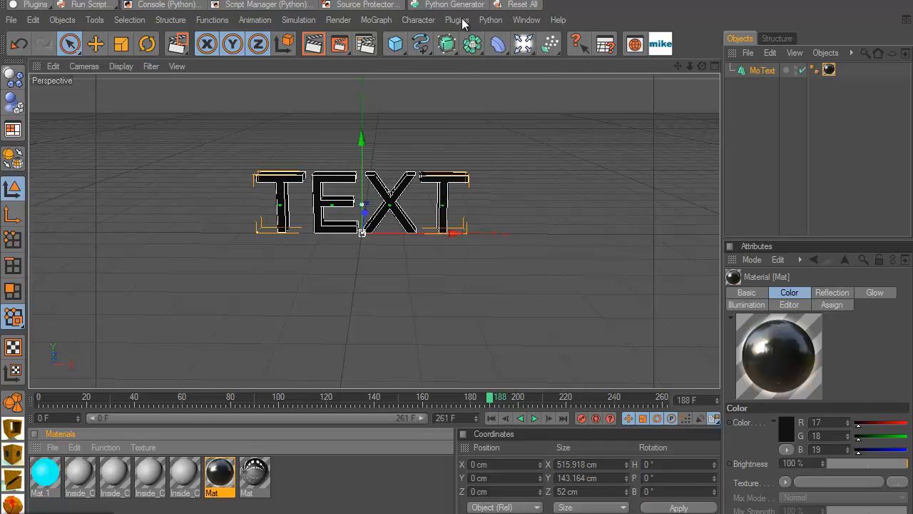
Step: Launch the Breaker user script and set its Pieces count to 10
left_click(457, 20)
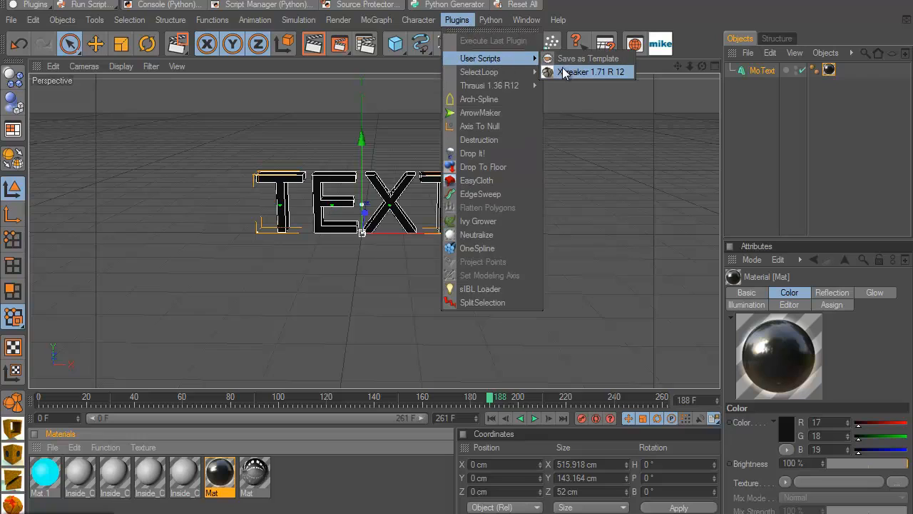
left_click(488, 85)
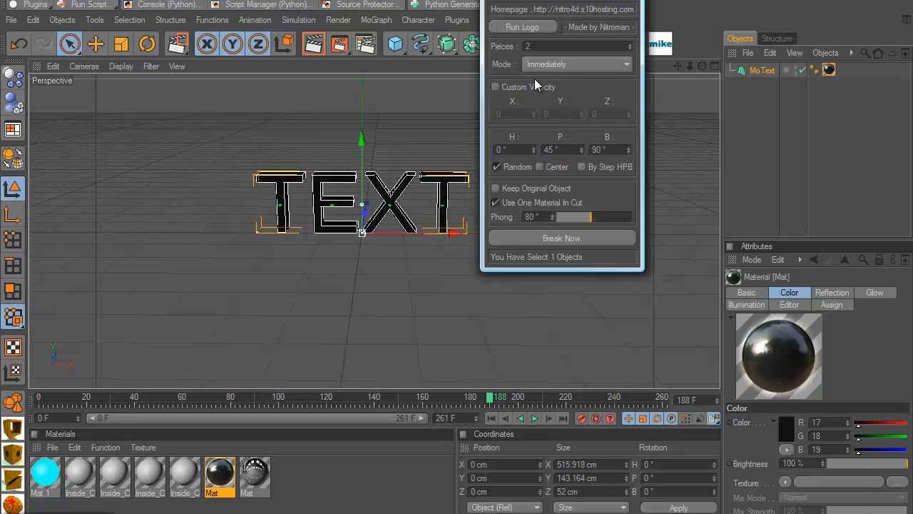
type("10")
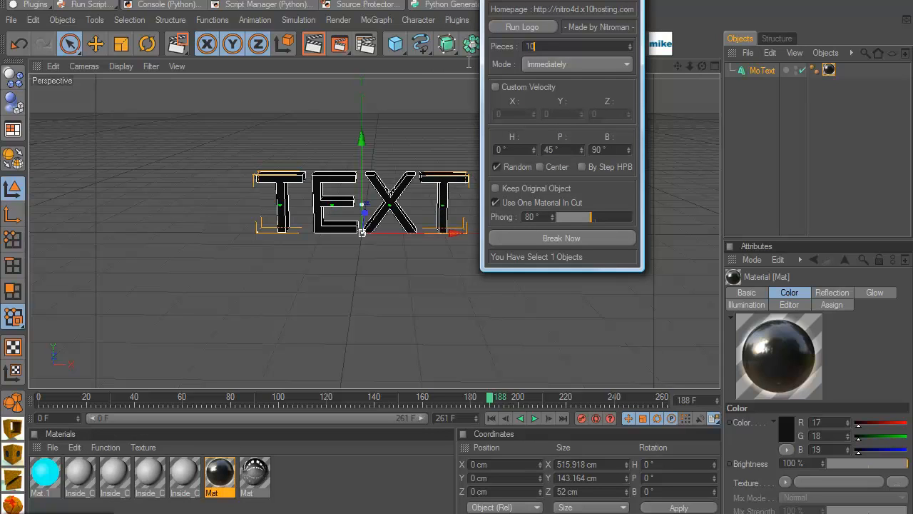
mouse_move(596, 100)
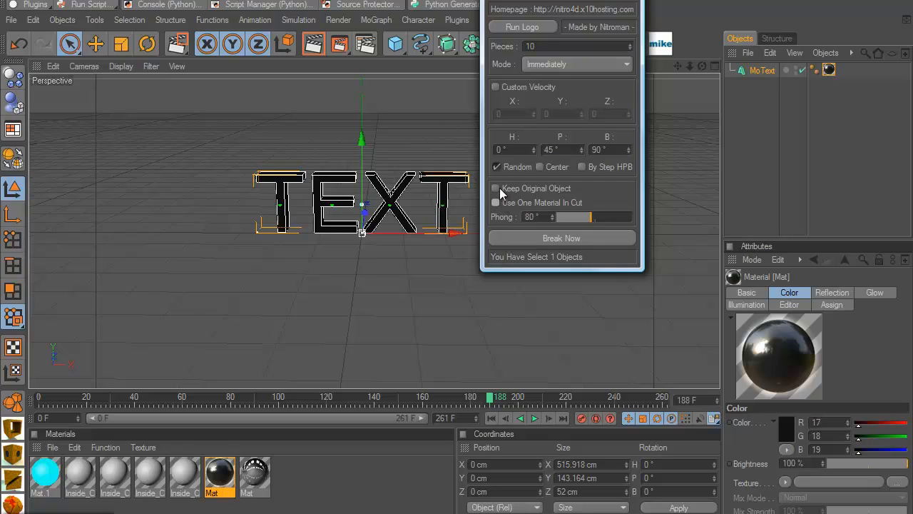
mouse_move(548, 242)
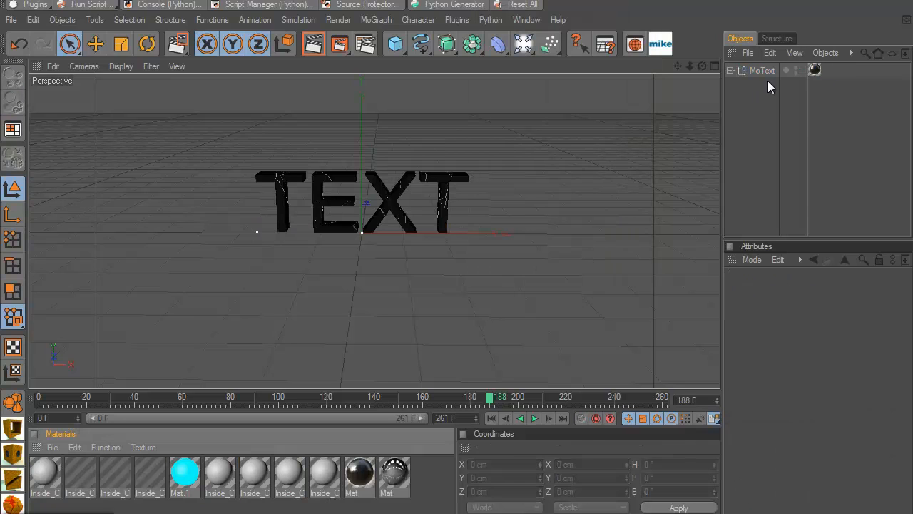
Step: Expand the broken MoText pieces and add a Fracture object to the scene
left_click(741, 70)
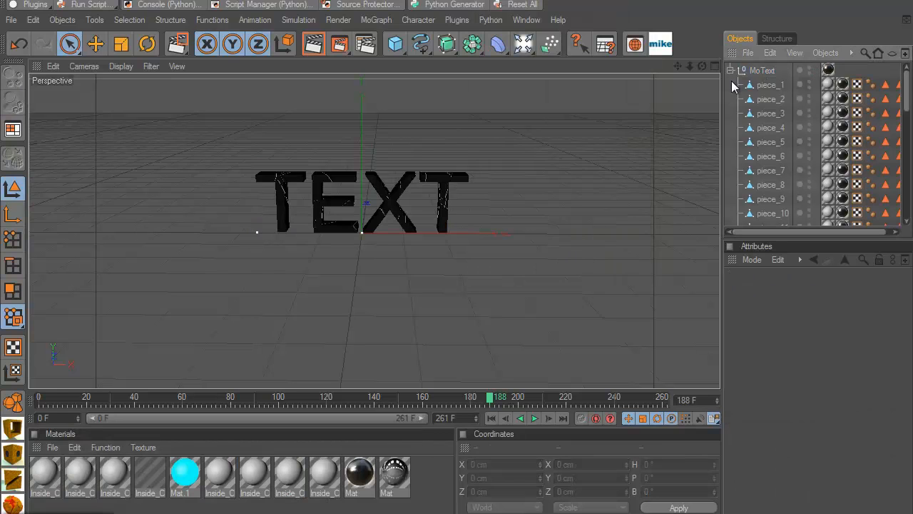
scroll("down", 3)
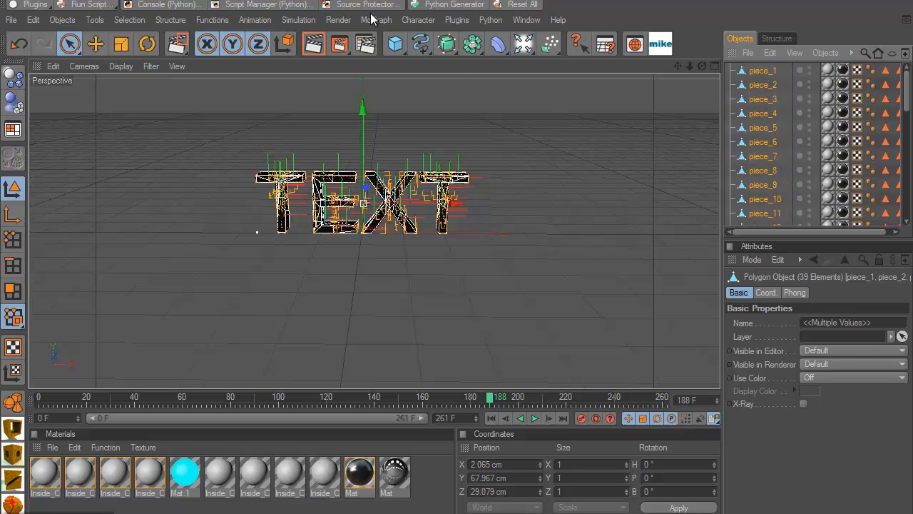
left_click(377, 20)
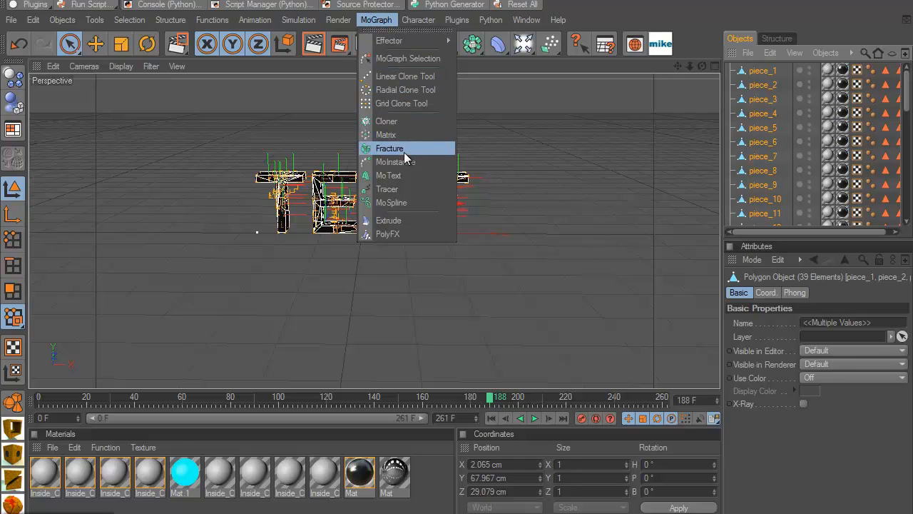
left_click(389, 148)
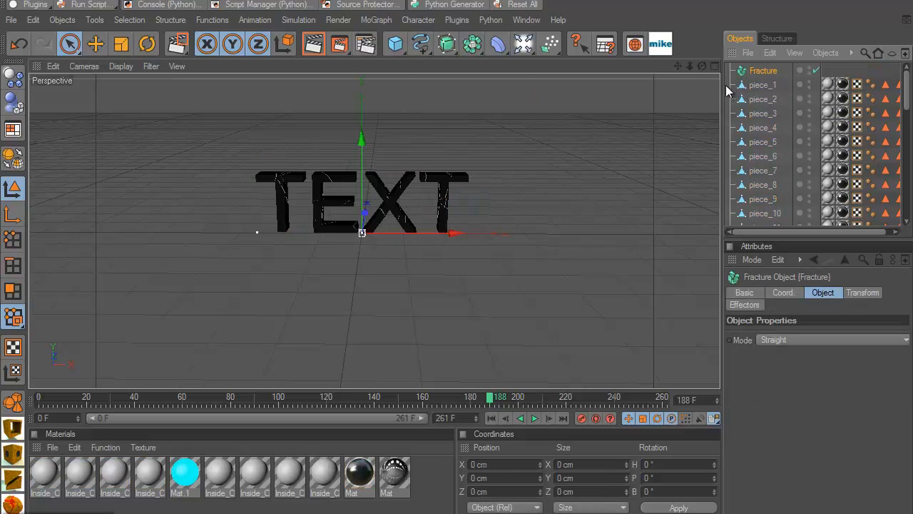
Step: Select all broken pieces, move them into the Fracture object and collapse its hierarchy
left_click(762, 84)
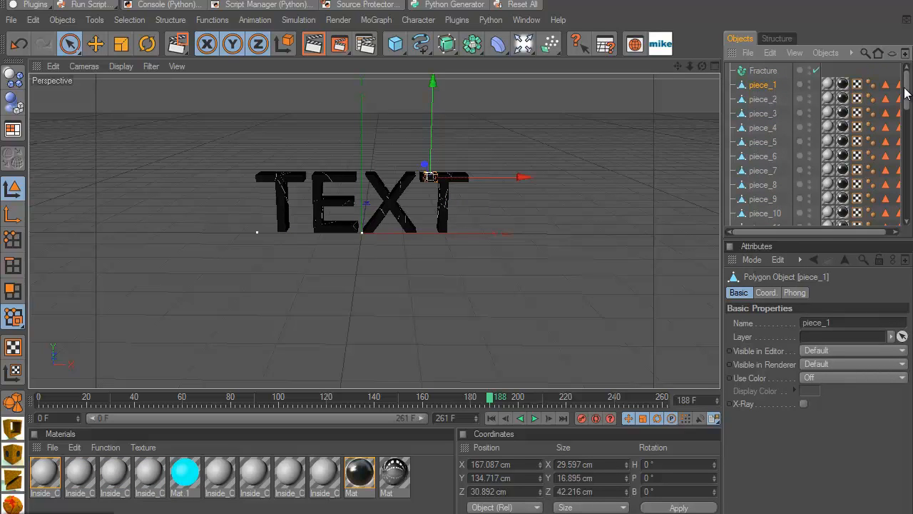
scroll("down", 3)
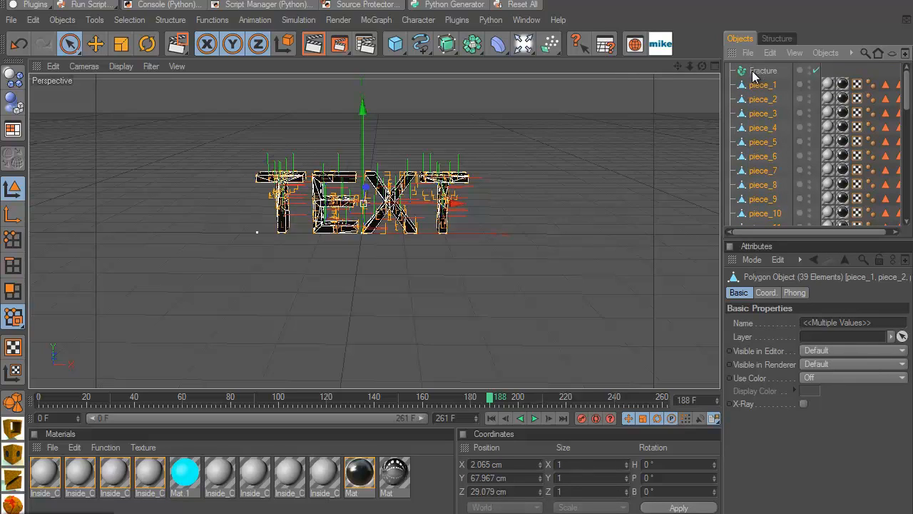
left_click(732, 70)
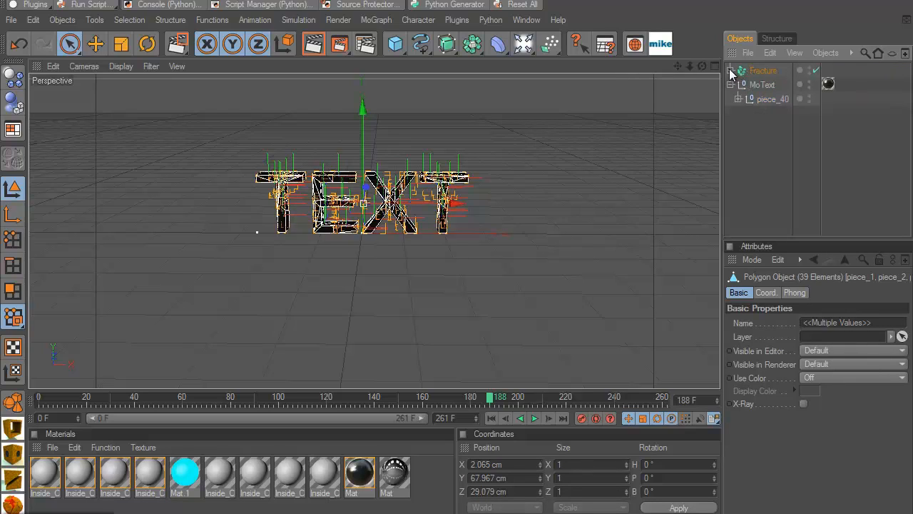
left_click(730, 70)
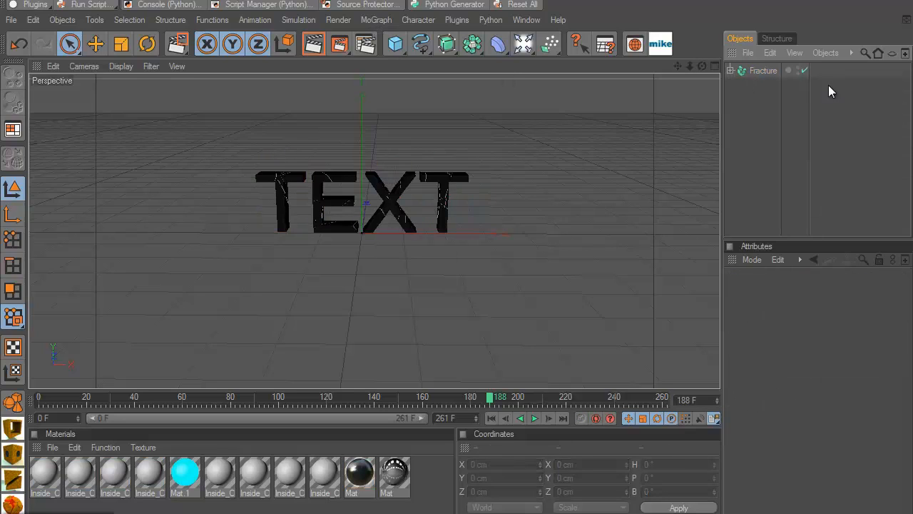
left_click(377, 20)
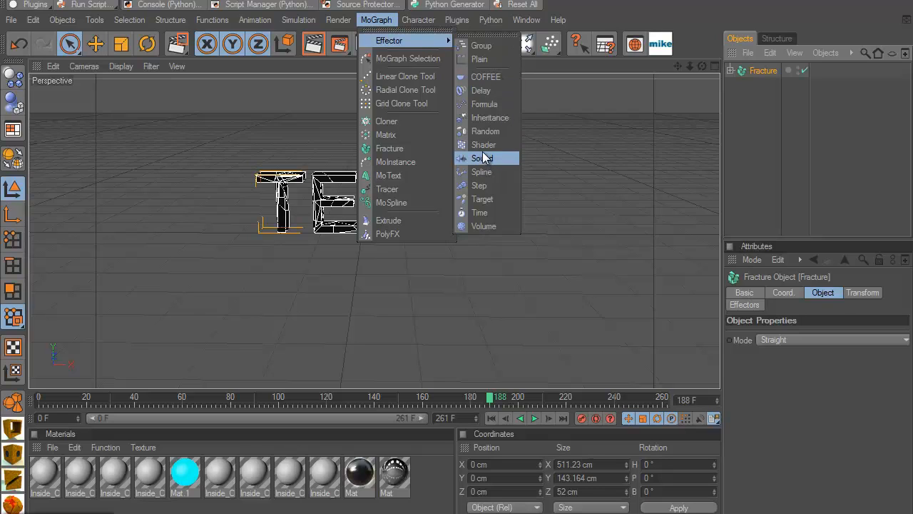
Step: Enable Position and Rotation on the Shader effector with P.Z -3000 cm and rotations 300°, 300°, 200°
left_click(483, 144)
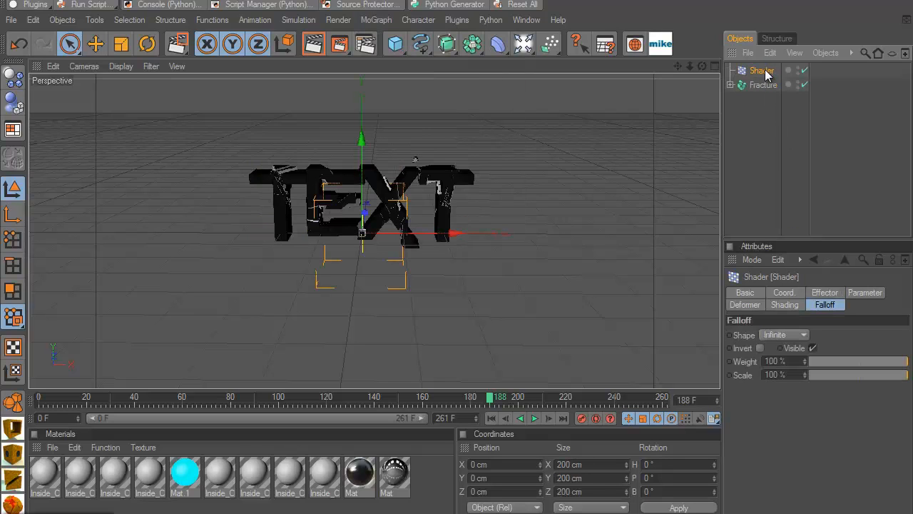
left_click(864, 293)
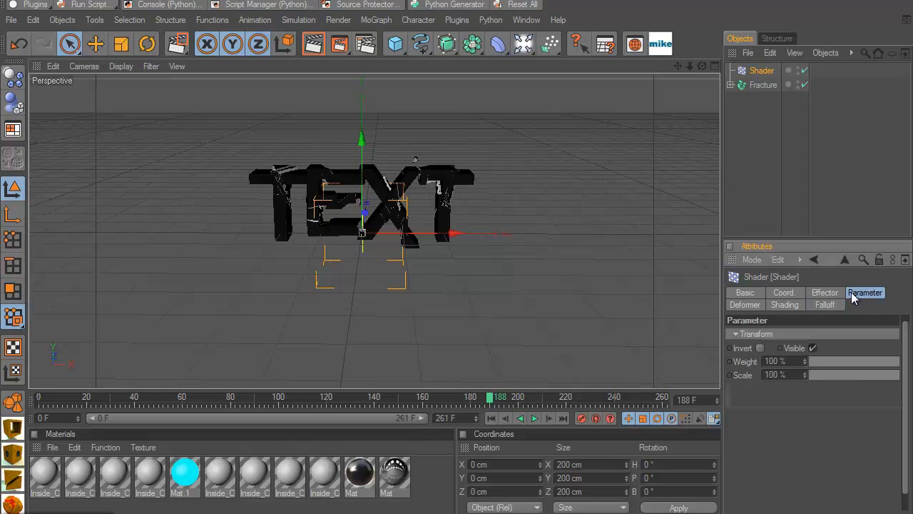
left_click(865, 292)
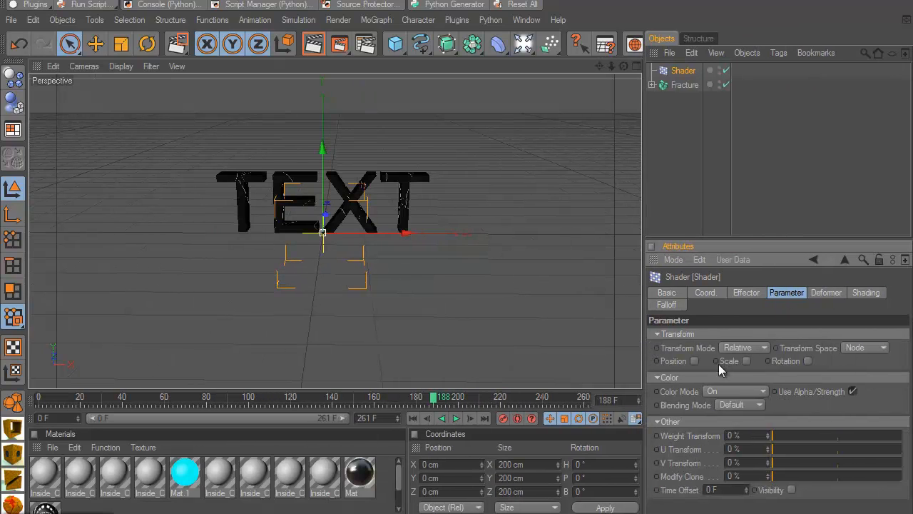
left_click(693, 360)
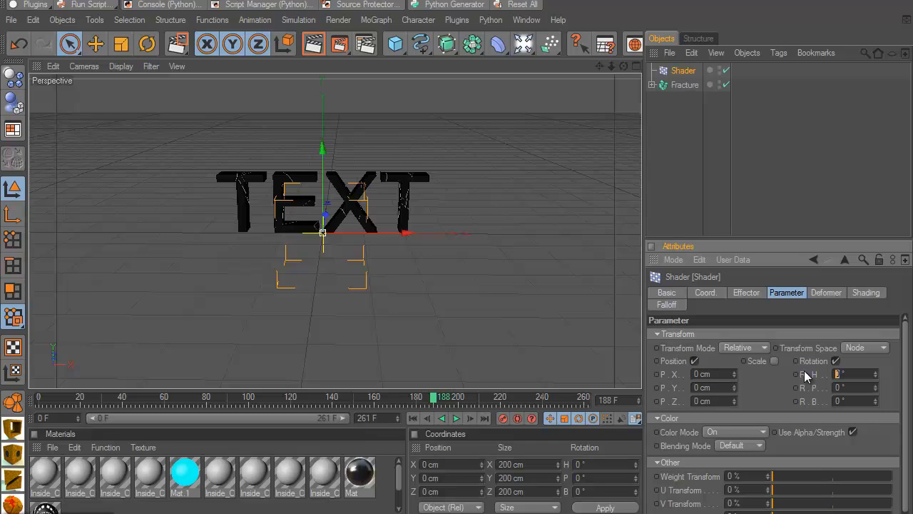
type("300")
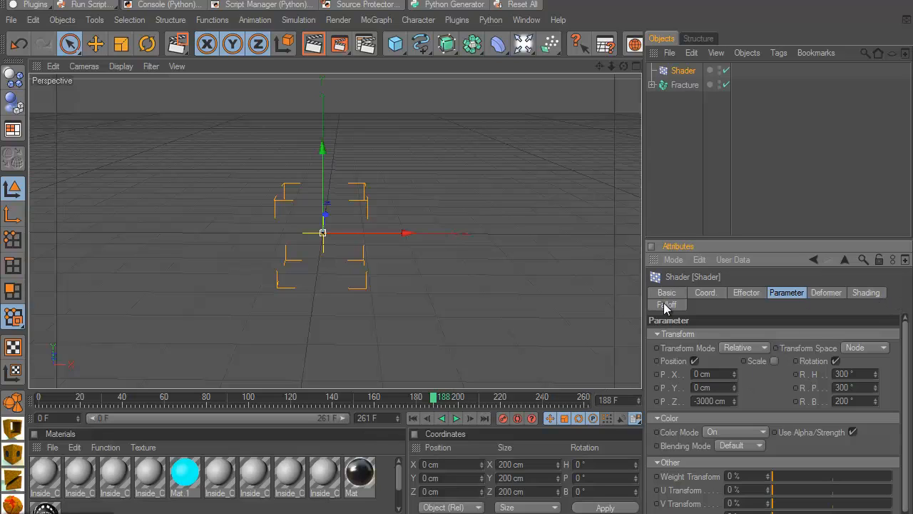
Step: Set a Box falloff on the effector, enlarge it around the text and soften Falloff to about 27%
left_click(666, 305)
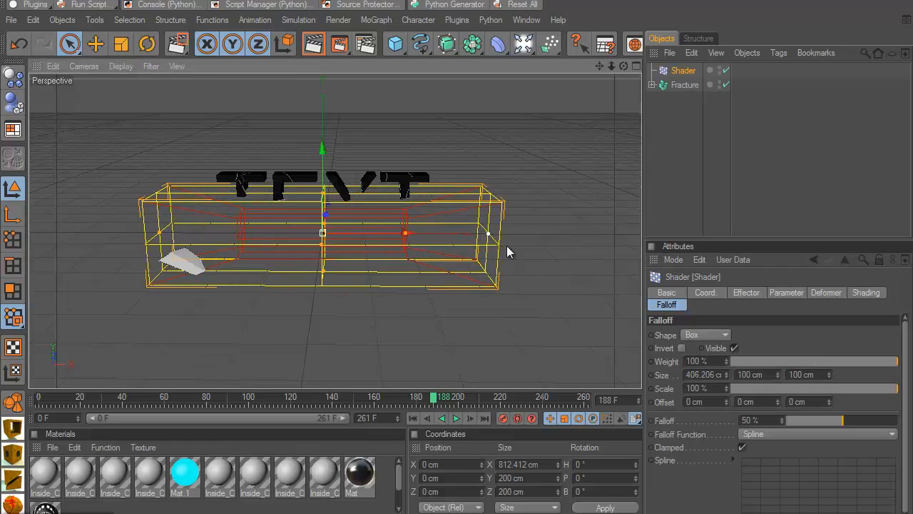
left_click_drag(488, 233, 559, 234)
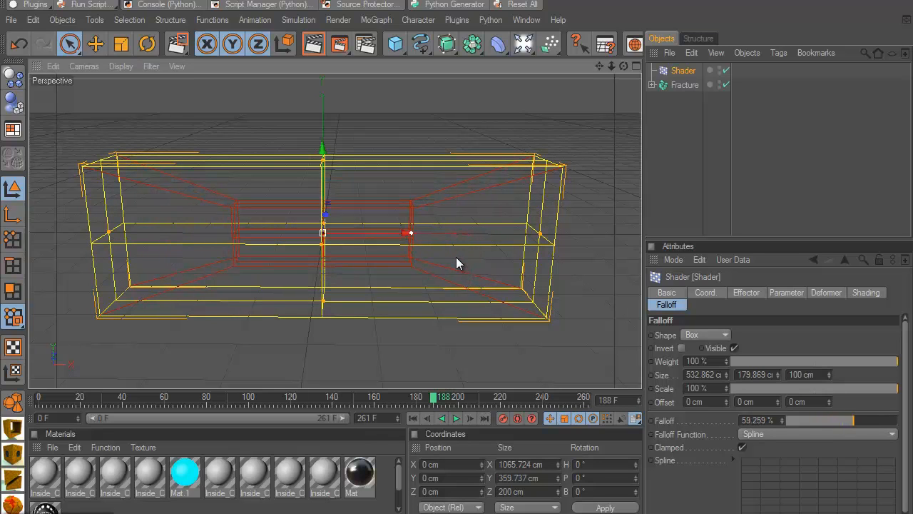
left_click_drag(411, 233, 469, 233)
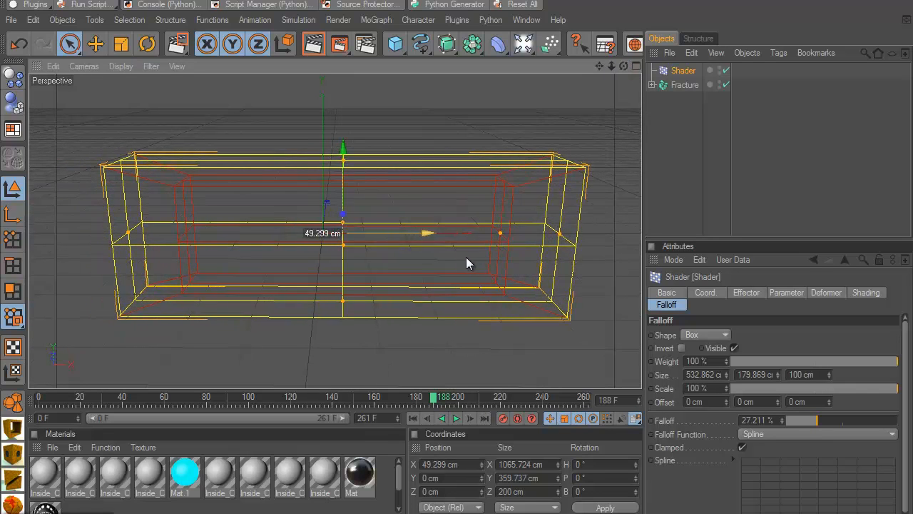
left_click_drag(428, 234, 535, 234)
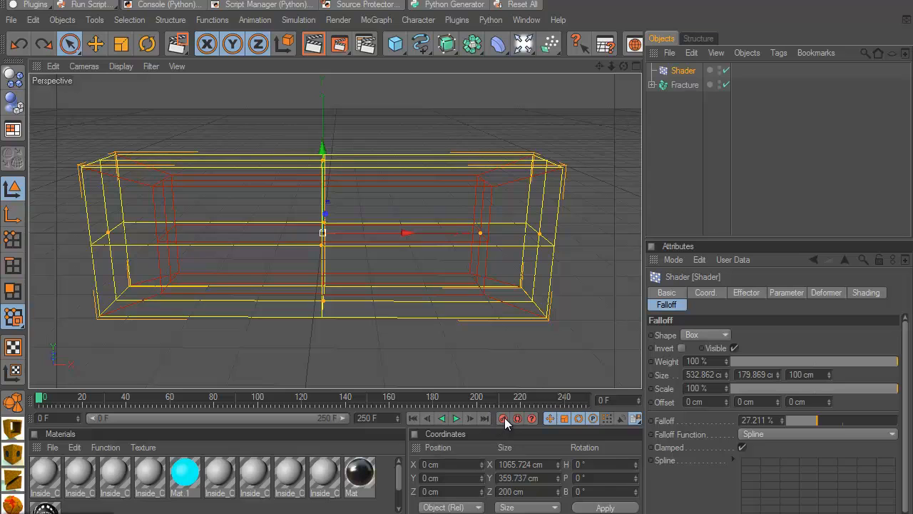
mouse_move(417, 278)
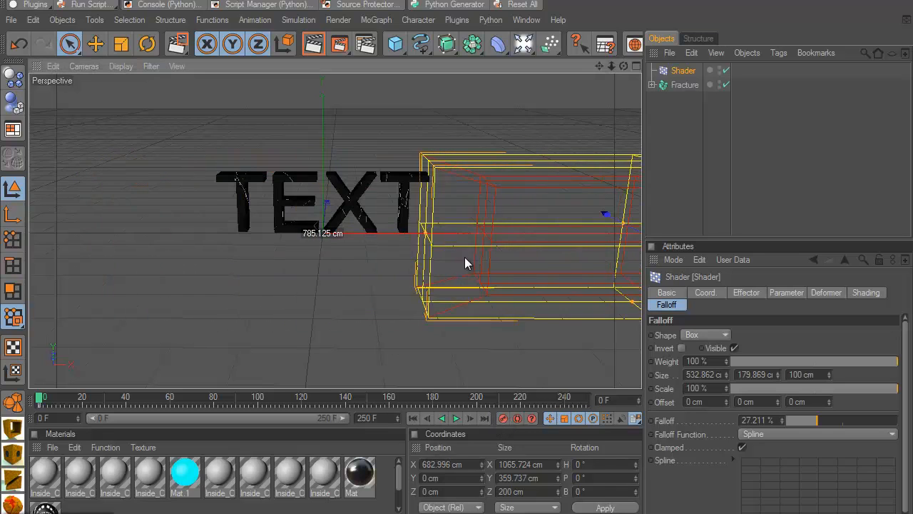
Step: Keyframe the effector moving far right across the text along X and play back the sweep
left_click_drag(464, 262, 457, 262)
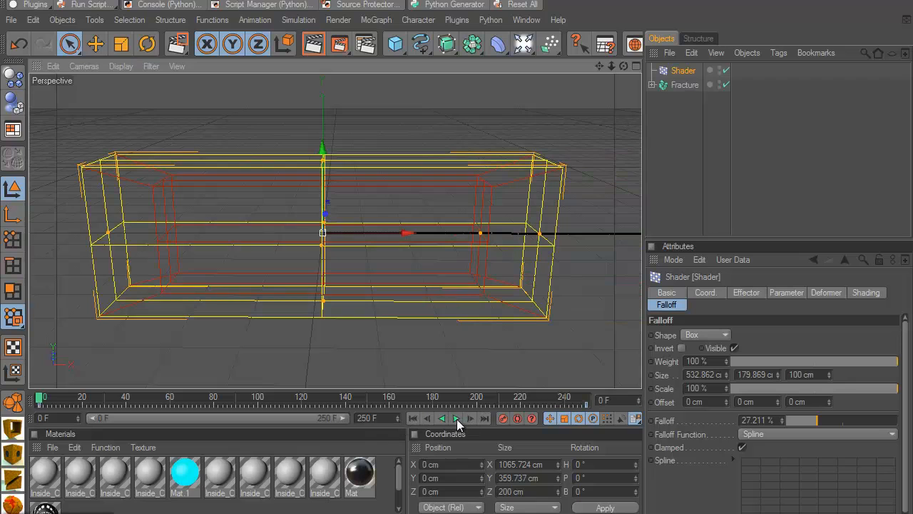
left_click(456, 420)
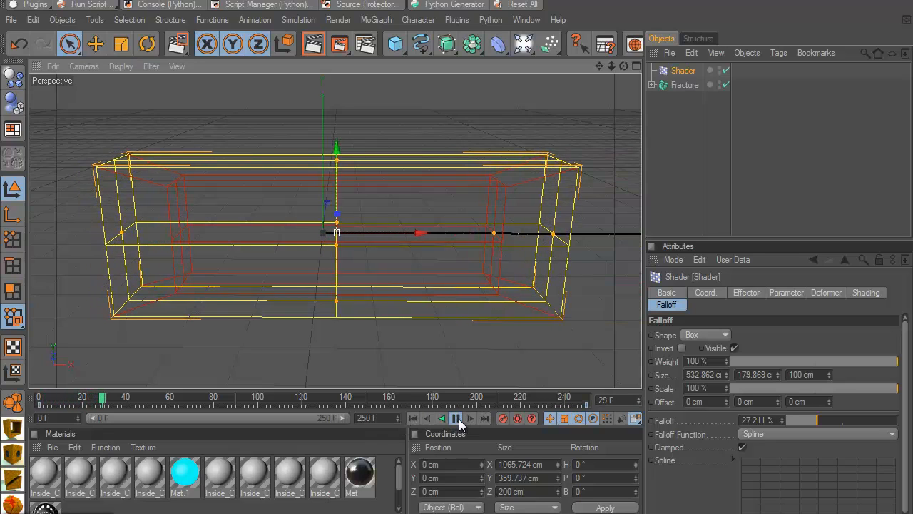
left_click(457, 418)
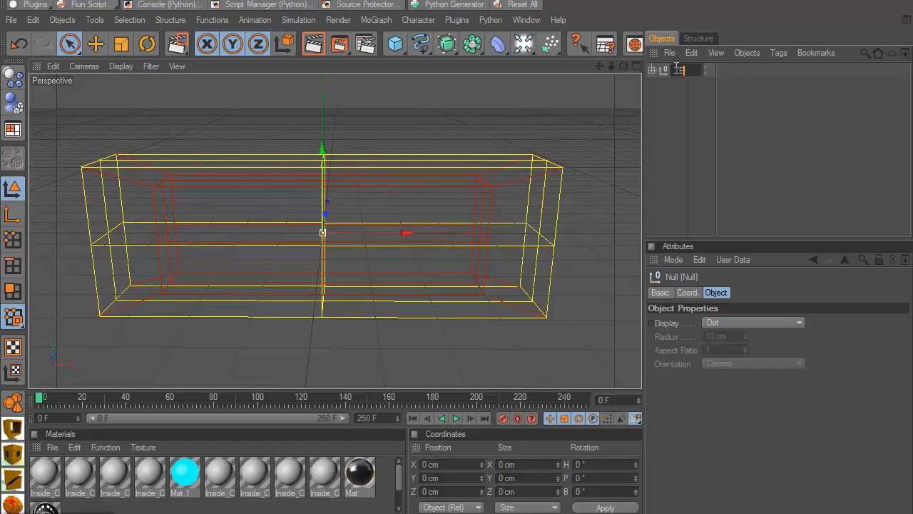
Step: Rename the group null 'TEXT' and add a light set to Volumetric visible light
type("TEXT")
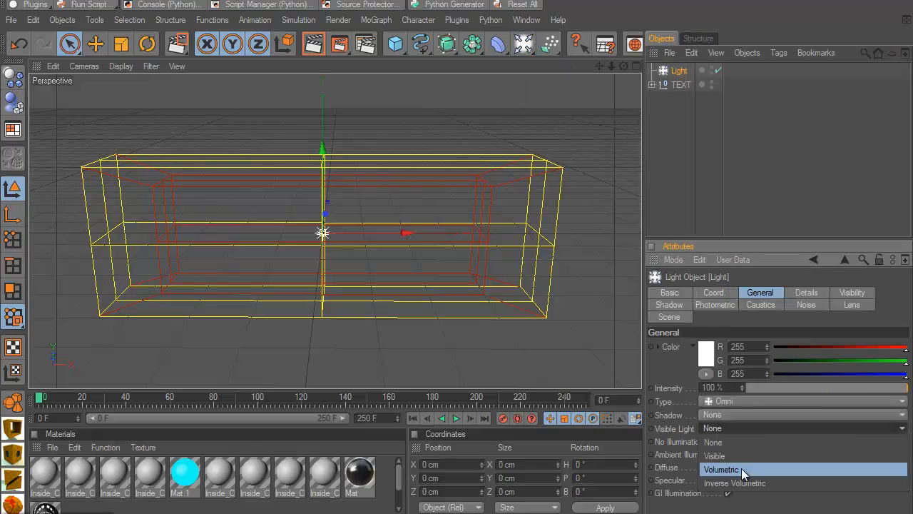
left_click(722, 469)
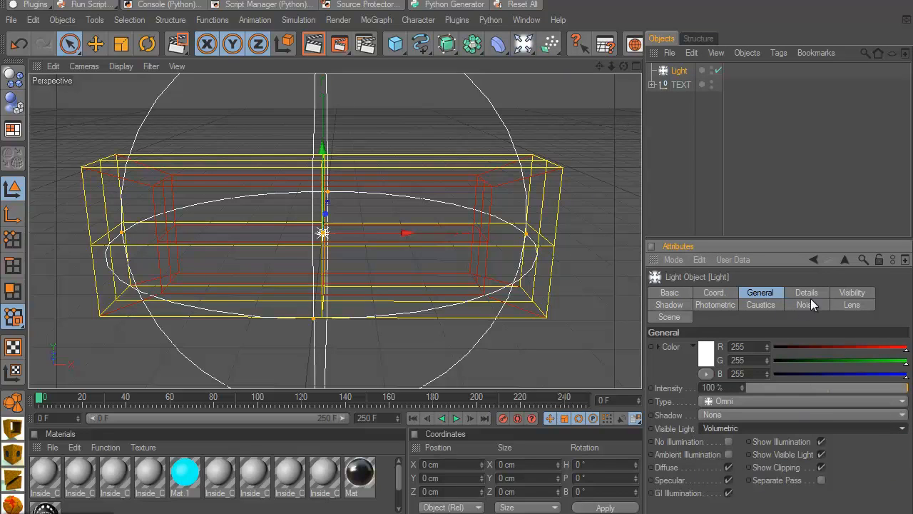
left_click(806, 305)
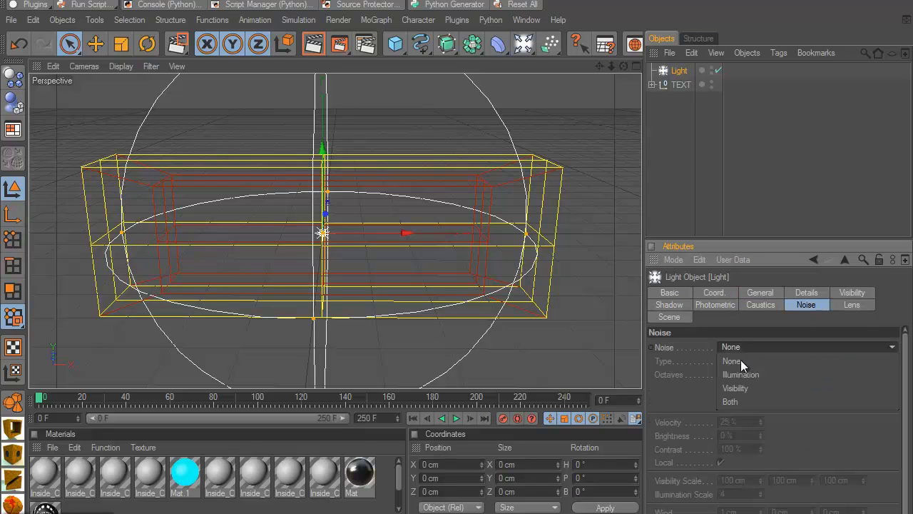
Step: Give the light Wavy Turbulence visibility noise and position it to the right of the text
left_click(736, 388)
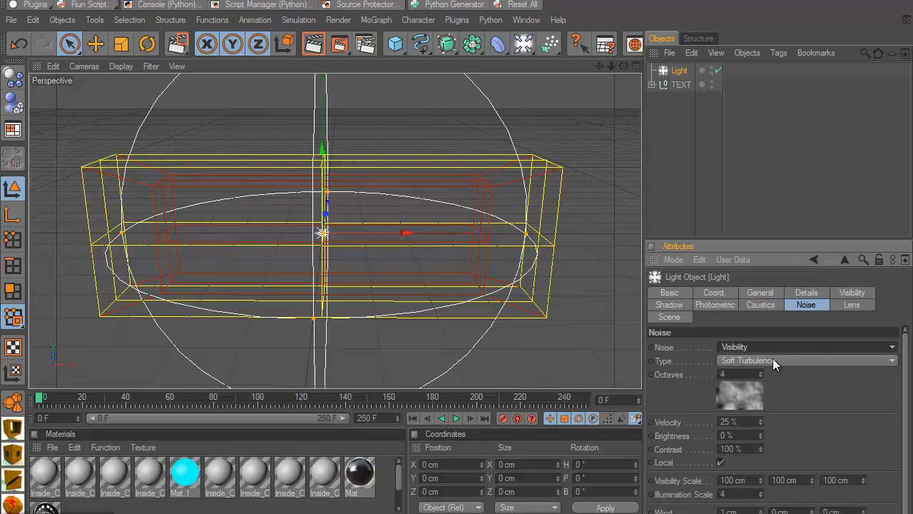
left_click(806, 360)
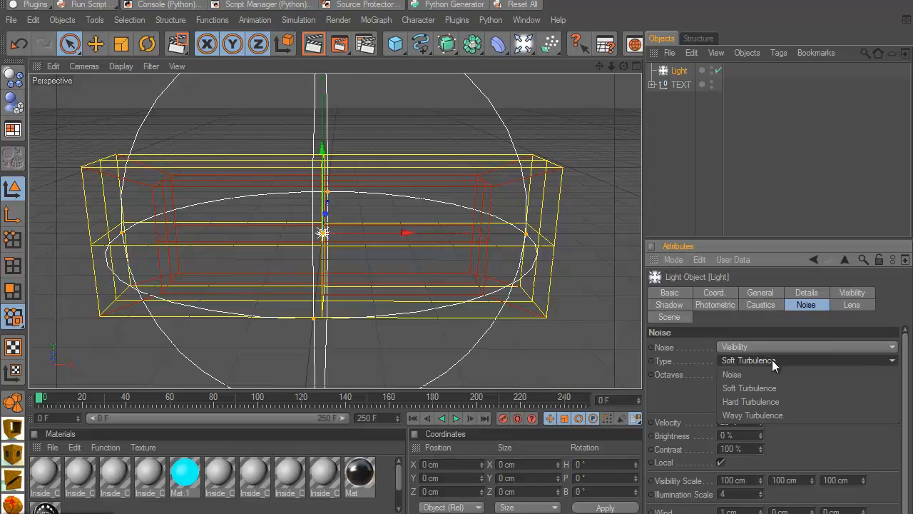
left_click(753, 415)
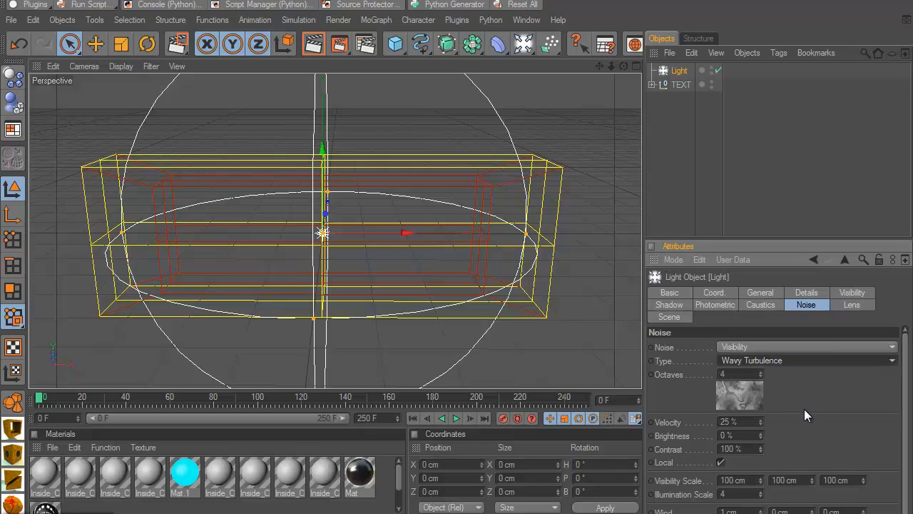
mouse_move(571, 298)
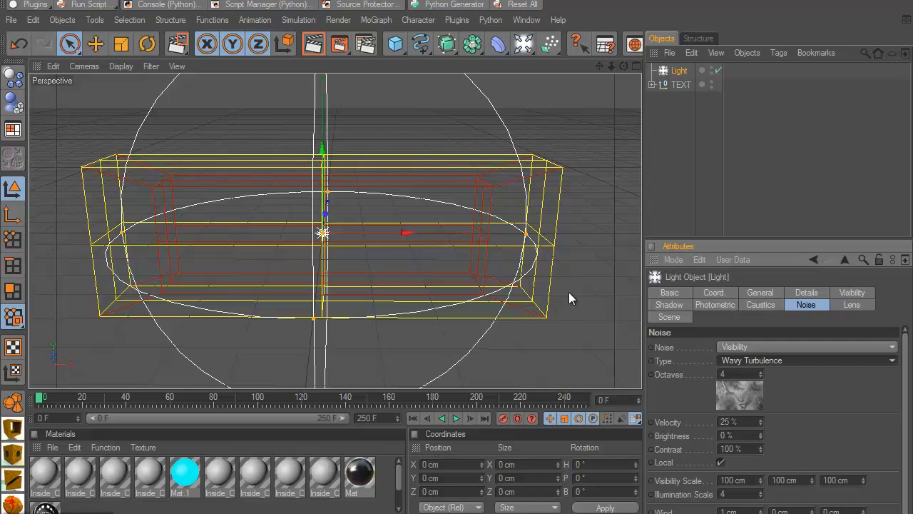
mouse_move(637, 67)
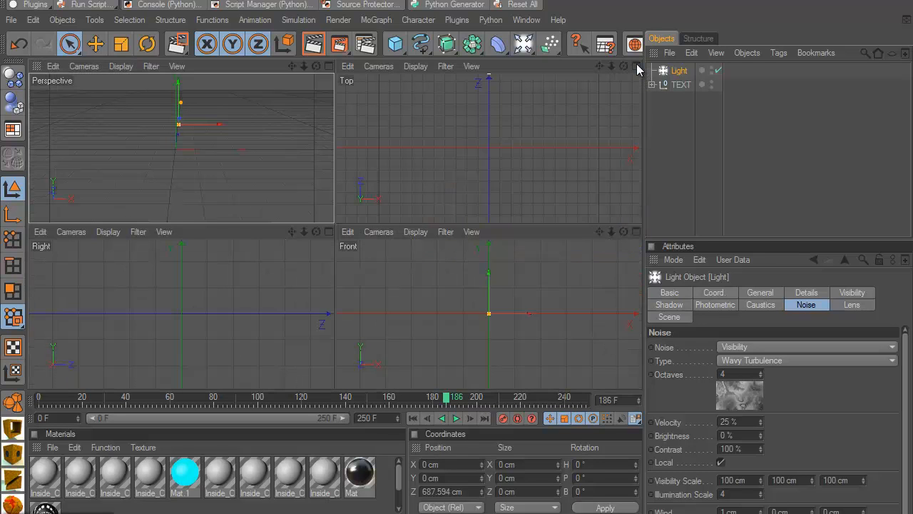
left_click(611, 66)
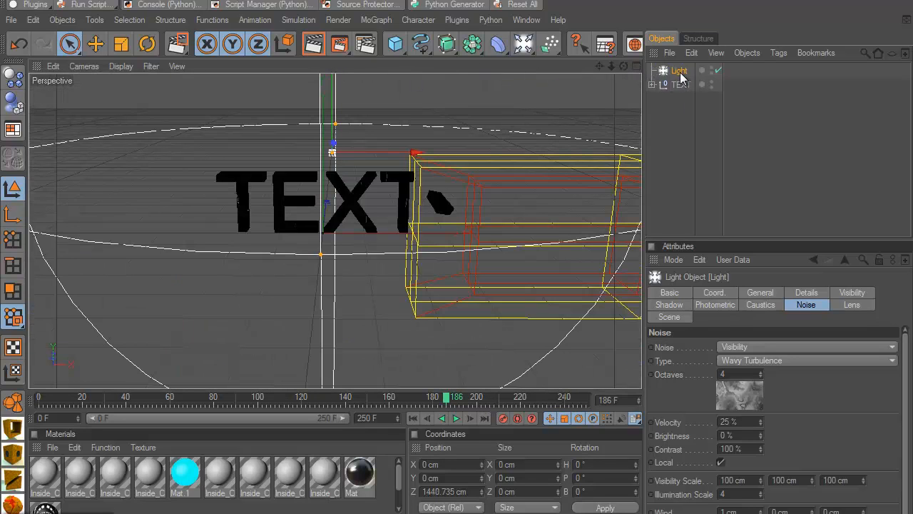
Step: Colour the light a light cyan (113,236,255) and lower its intensity to 92%
left_click(759, 293)
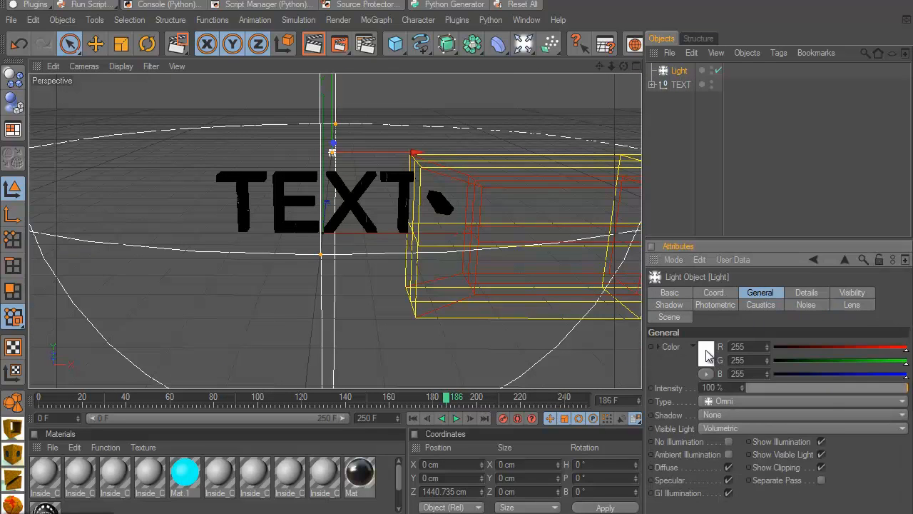
left_click(704, 354)
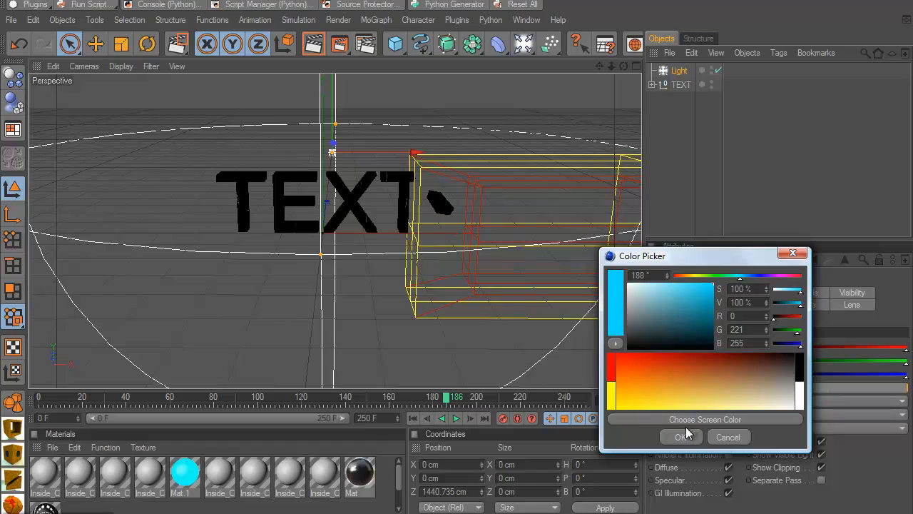
left_click(680, 436)
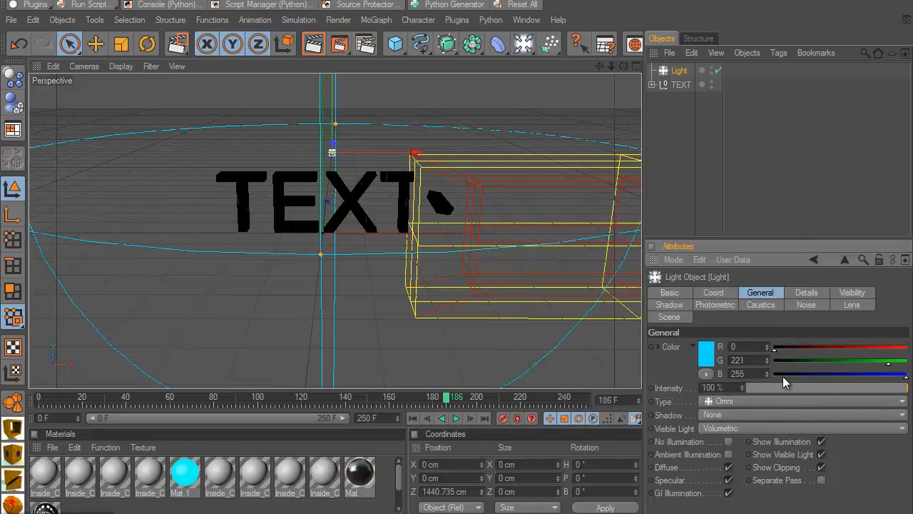
left_click_drag(784, 388, 896, 388)
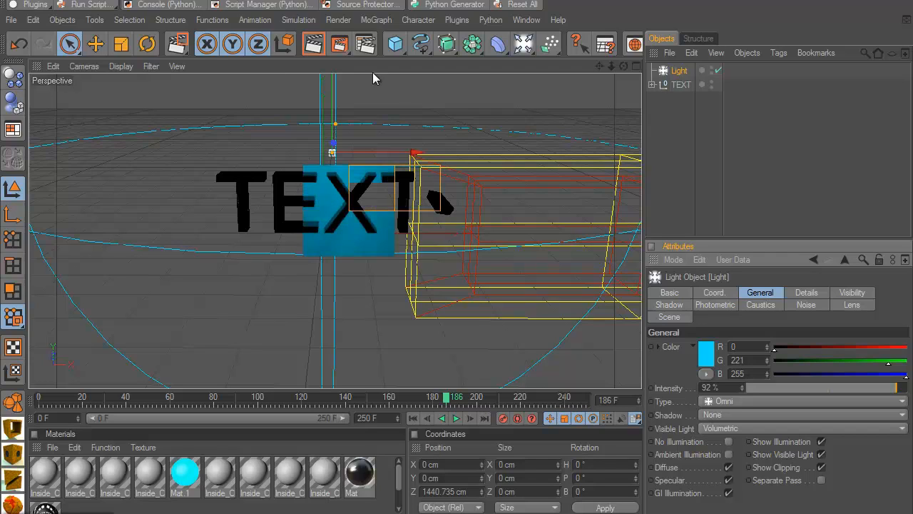
left_click(705, 350)
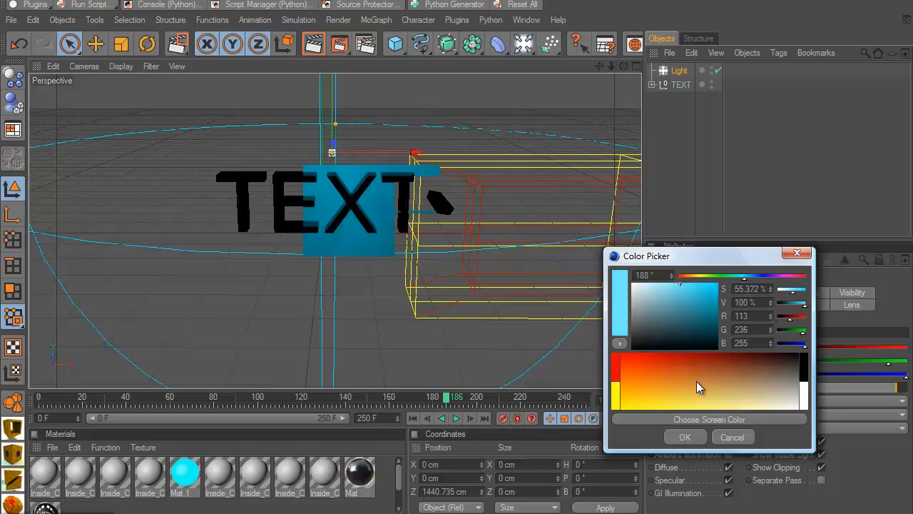
left_click(685, 437)
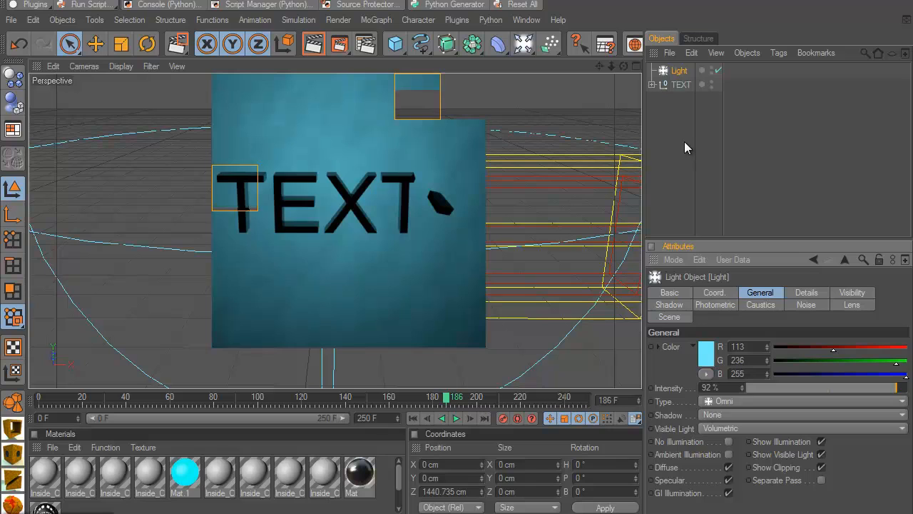
Step: Add a Sky with a Compositing tag that unchecks Seen by Camera, then add a Sphere
left_click(522, 43)
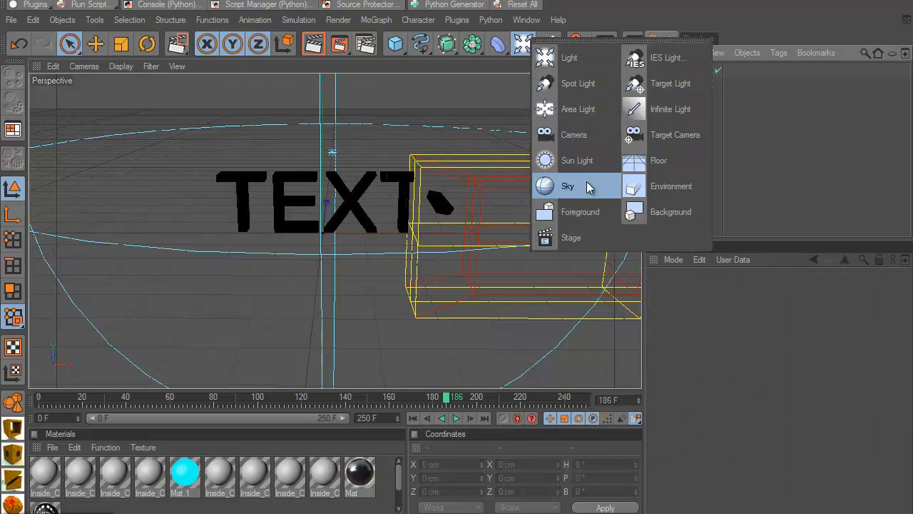
left_click(568, 185)
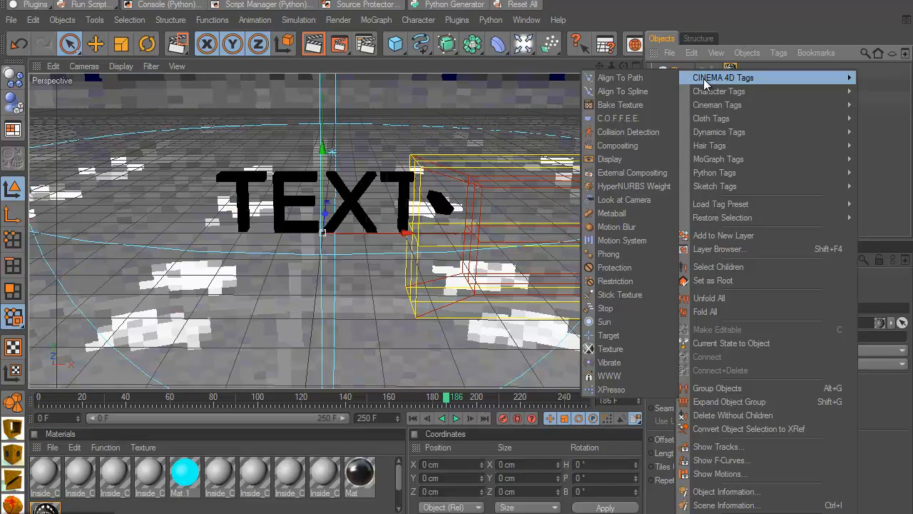
mouse_move(618, 145)
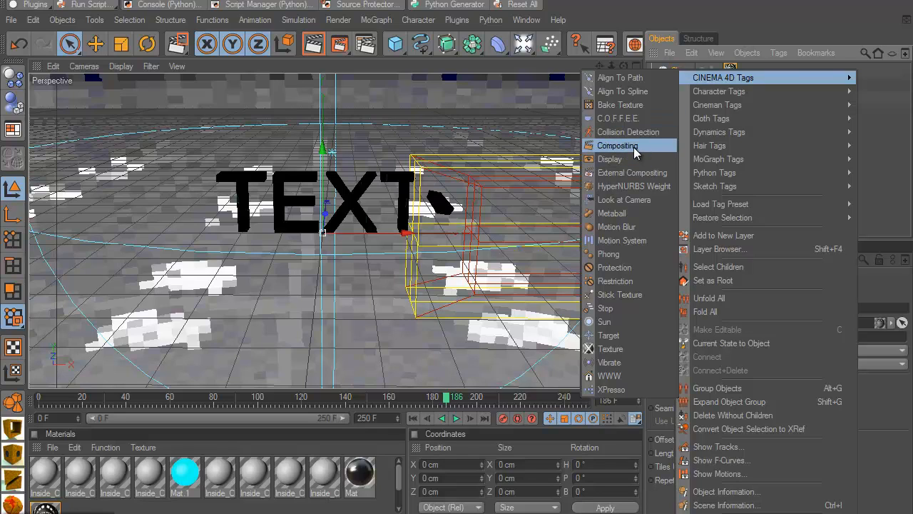
left_click(616, 146)
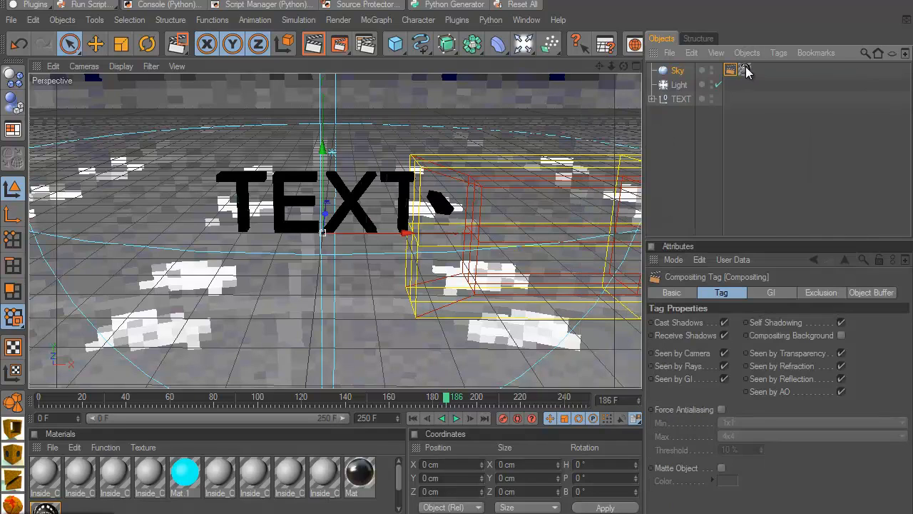
left_click(725, 352)
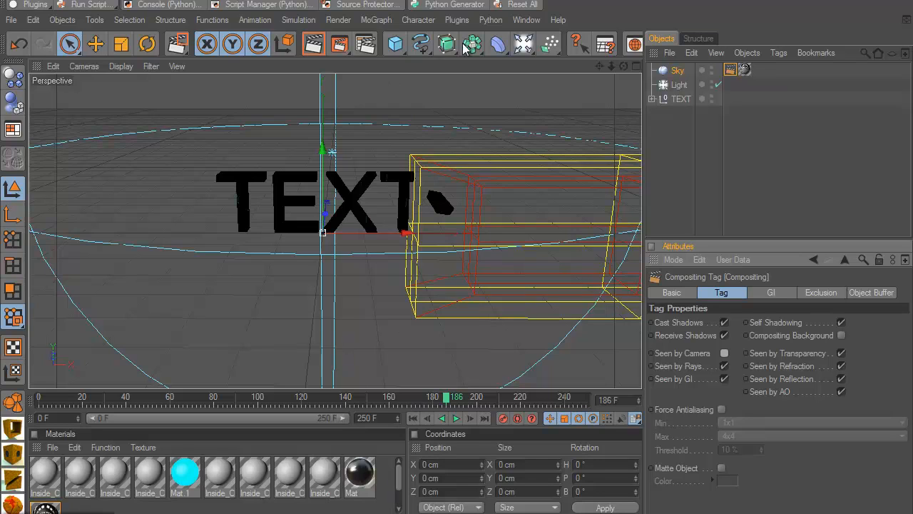
left_click(394, 43)
type("670")
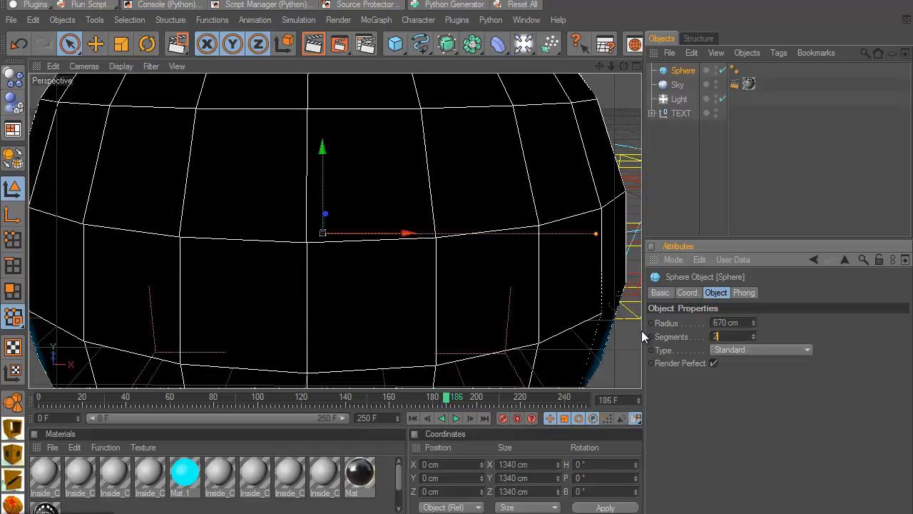
Step: Give the sphere 220 segments, explode it at 81% strength with higher speed, and render a preview
type("220")
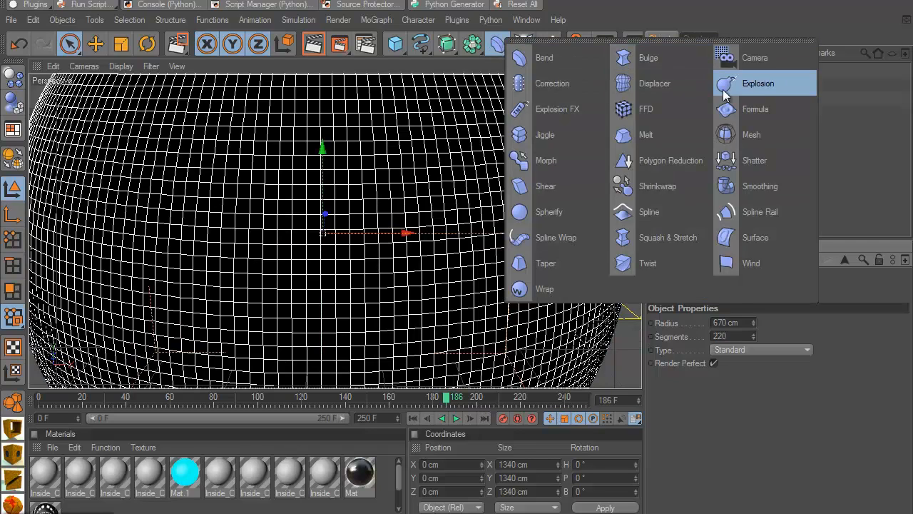
left_click(757, 83)
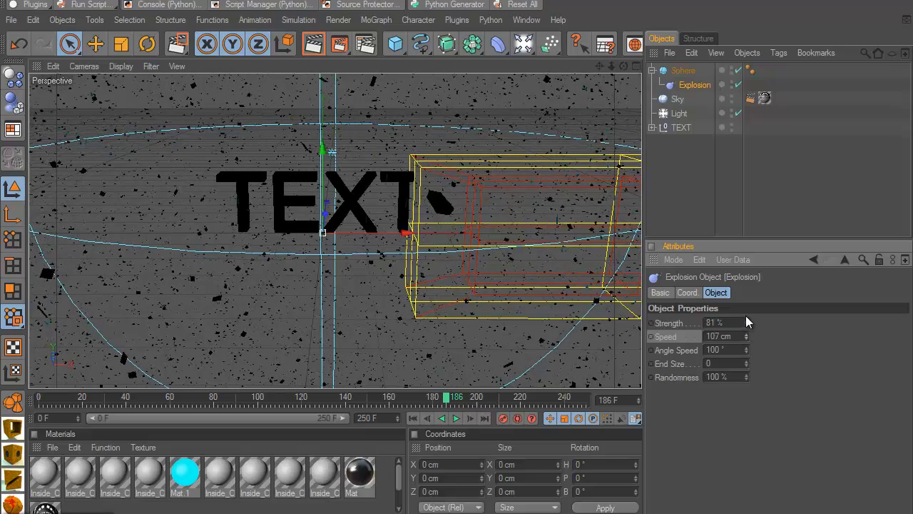
left_click_drag(720, 336, 753, 337)
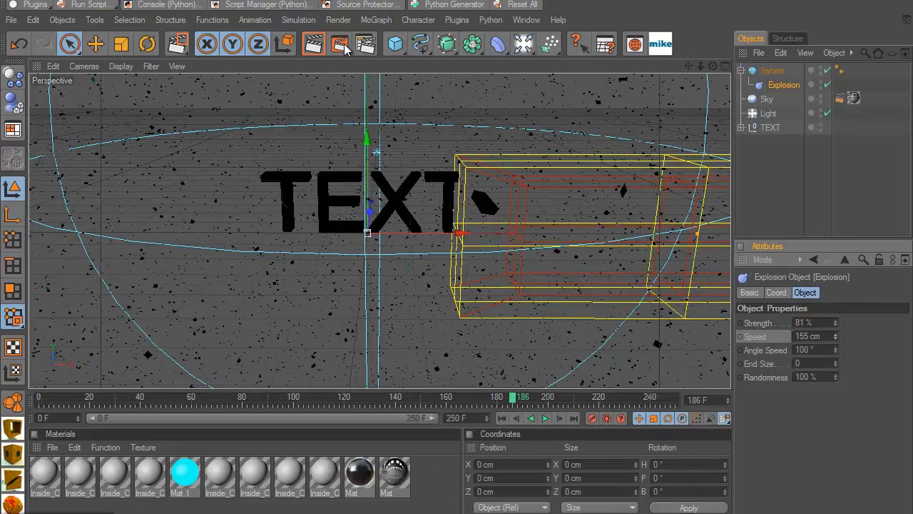
left_click(340, 43)
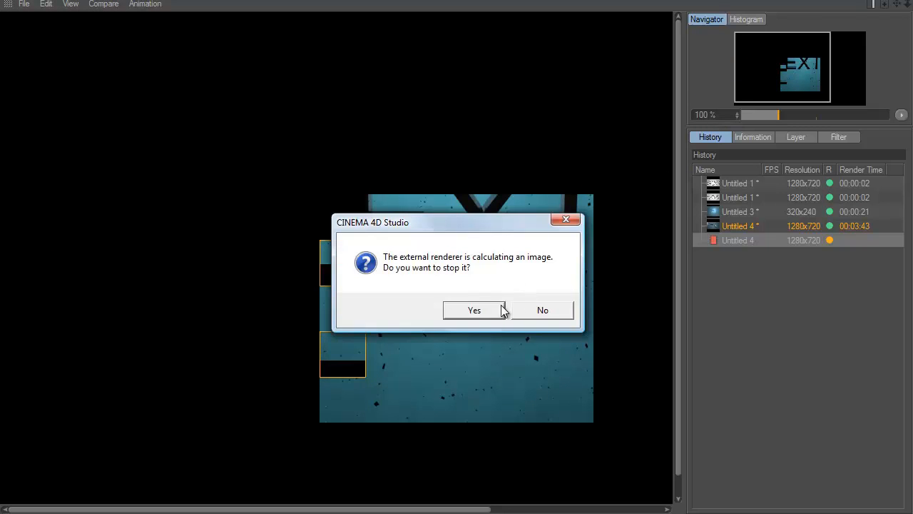
Step: Stop the render, make Mat.2 near-white (about 238 grey) on the sphere, and render a region
left_click(474, 309)
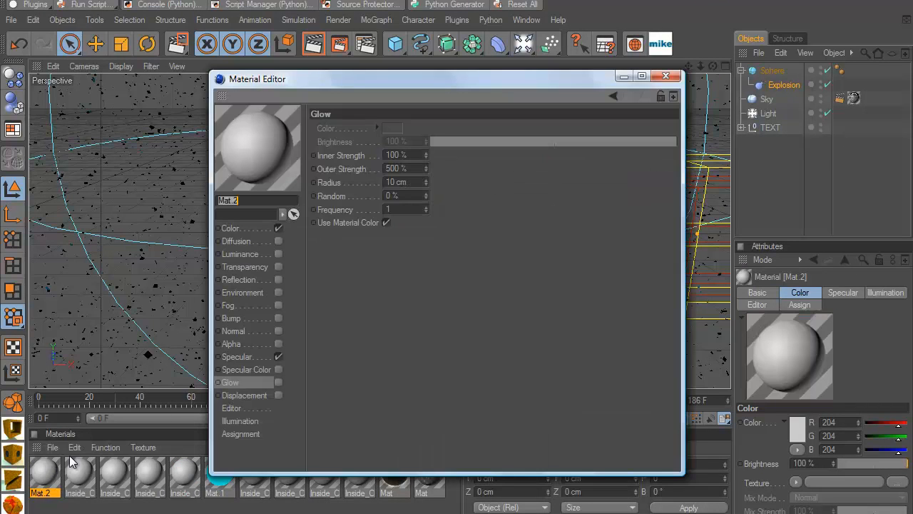
left_click(230, 228)
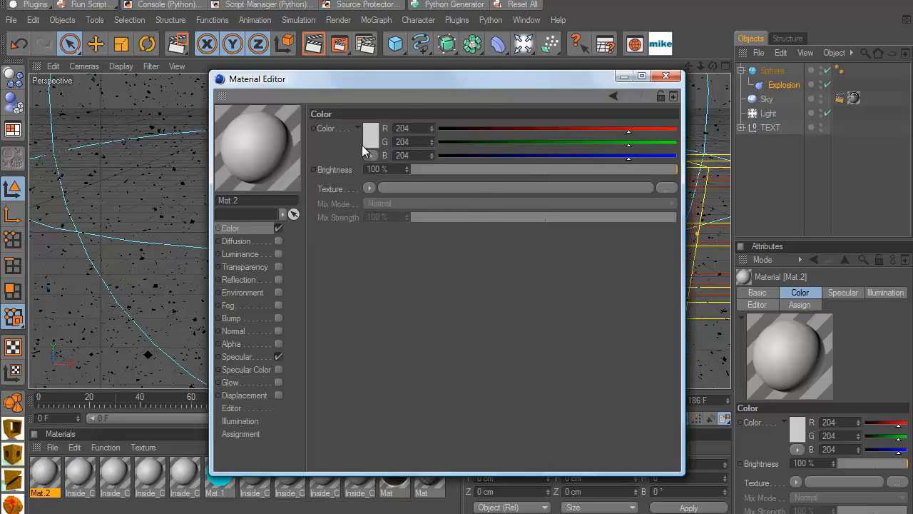
left_click(371, 141)
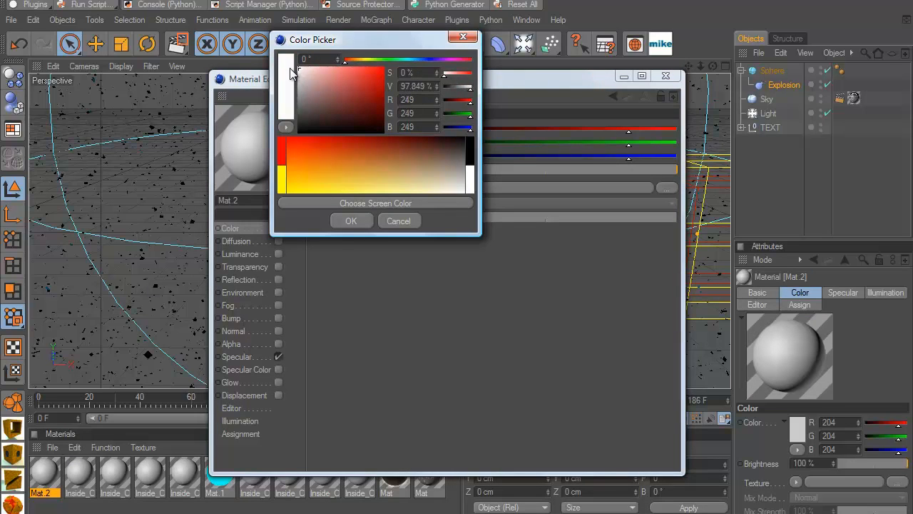
left_click(350, 220)
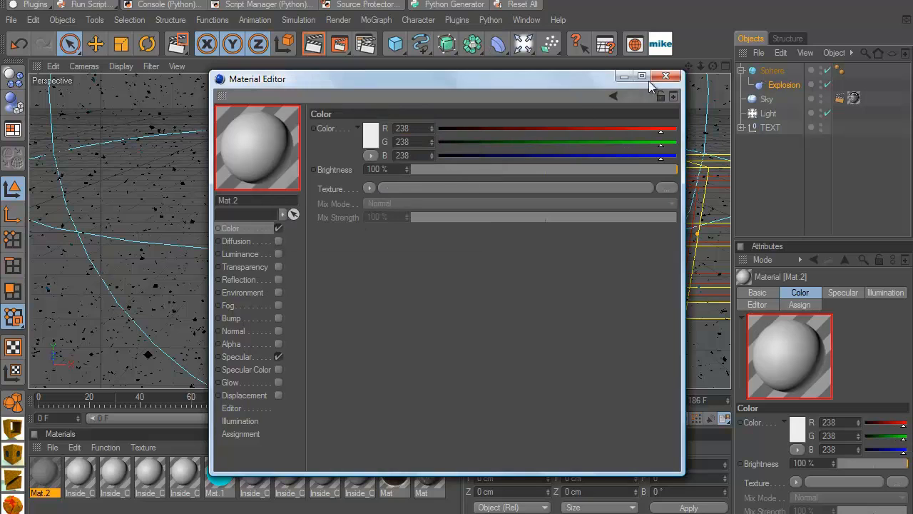
left_click(665, 78)
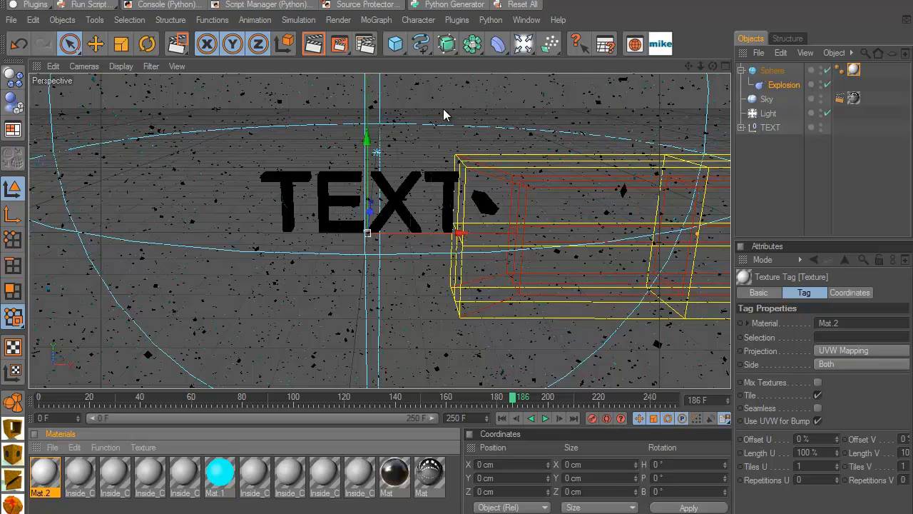
left_click(314, 43)
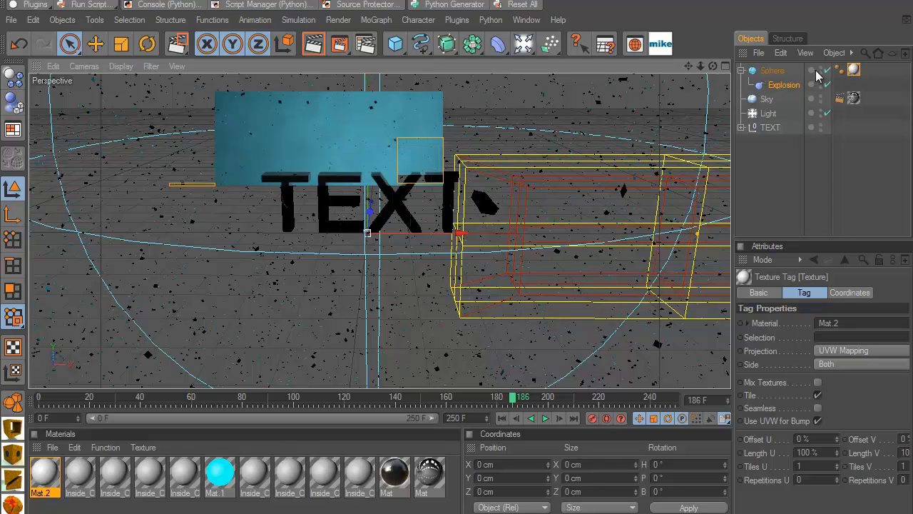
Step: Add a new omni light, Light 1, and reach its Scene inclusion settings
left_click(524, 43)
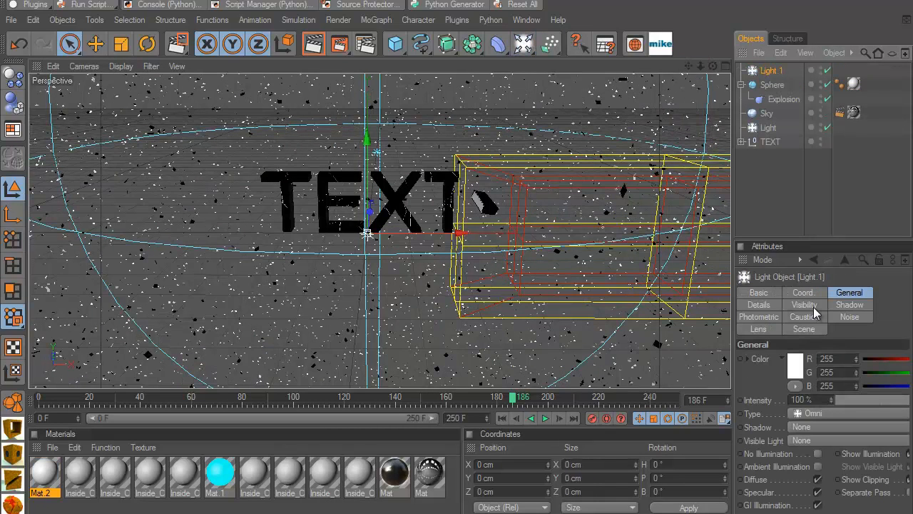
mouse_move(781, 317)
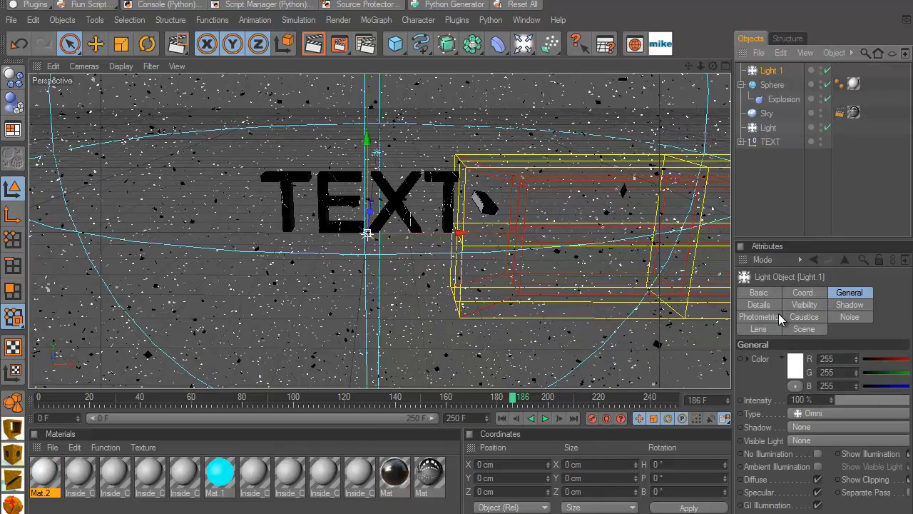
left_click(758, 317)
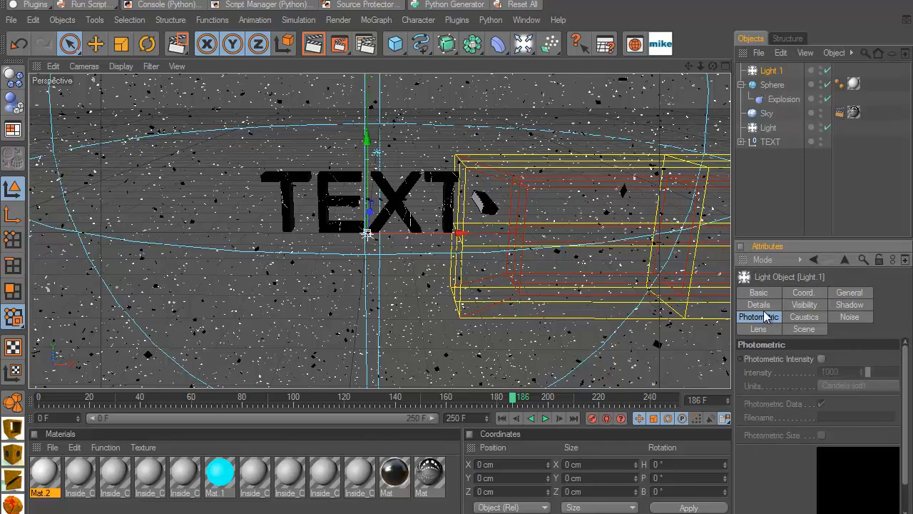
left_click(850, 292)
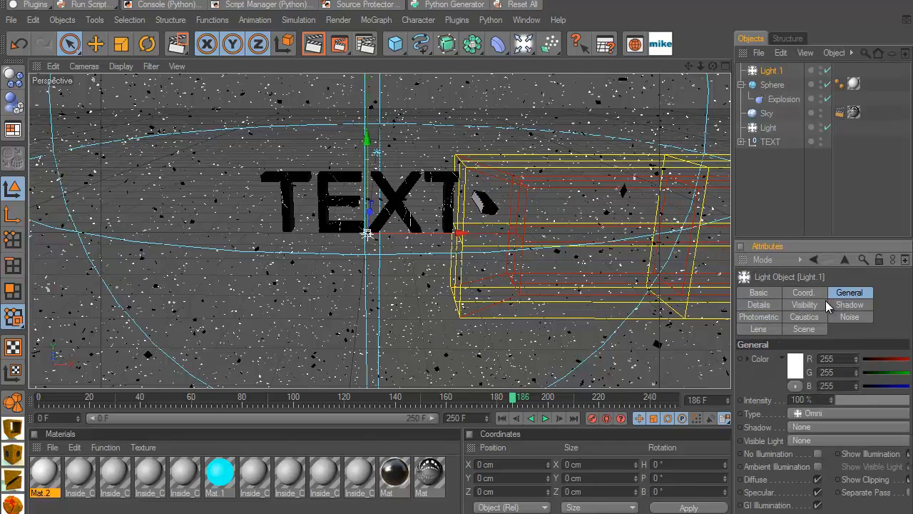
left_click(805, 305)
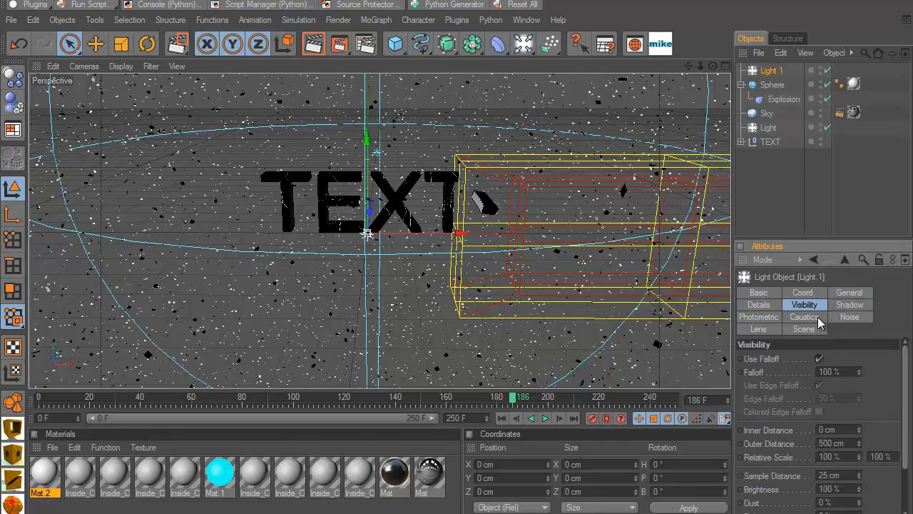
left_click(805, 317)
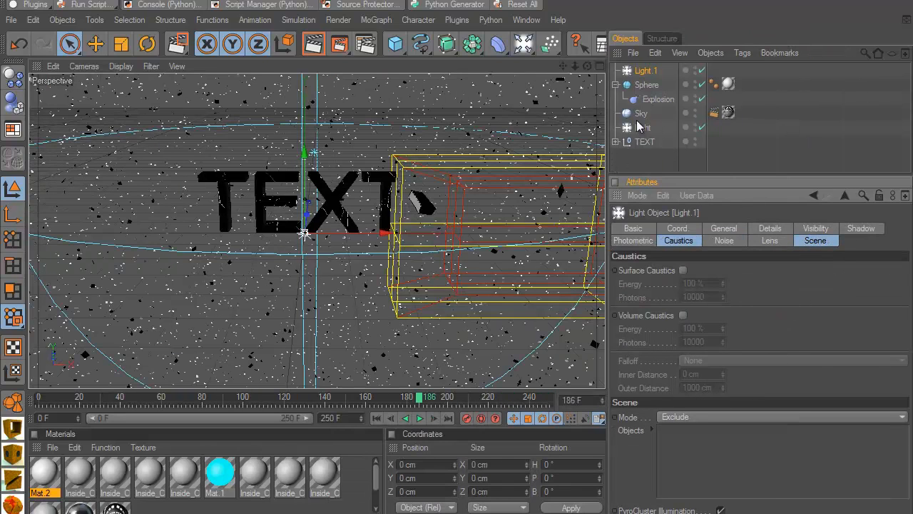
Step: Set Light 1 to Exclude mode with Sky and TEXT in its objects list
left_click(640, 112)
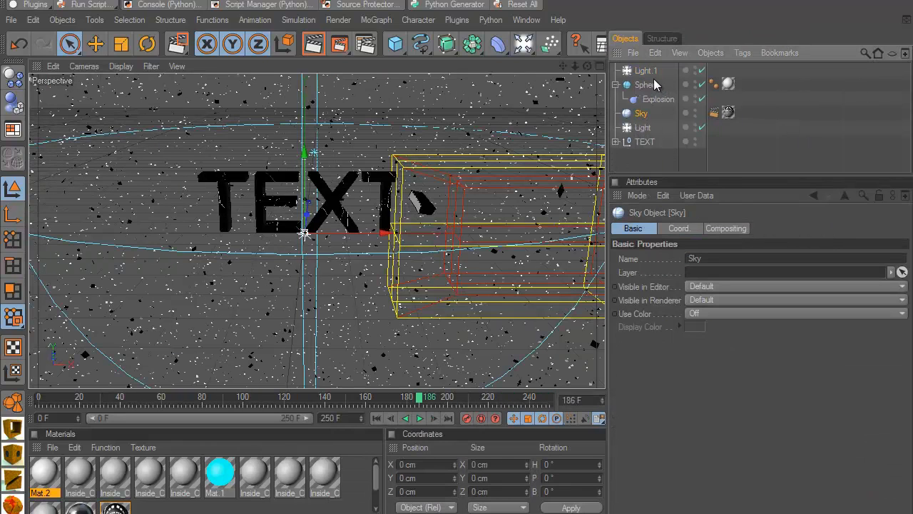
left_click(645, 70)
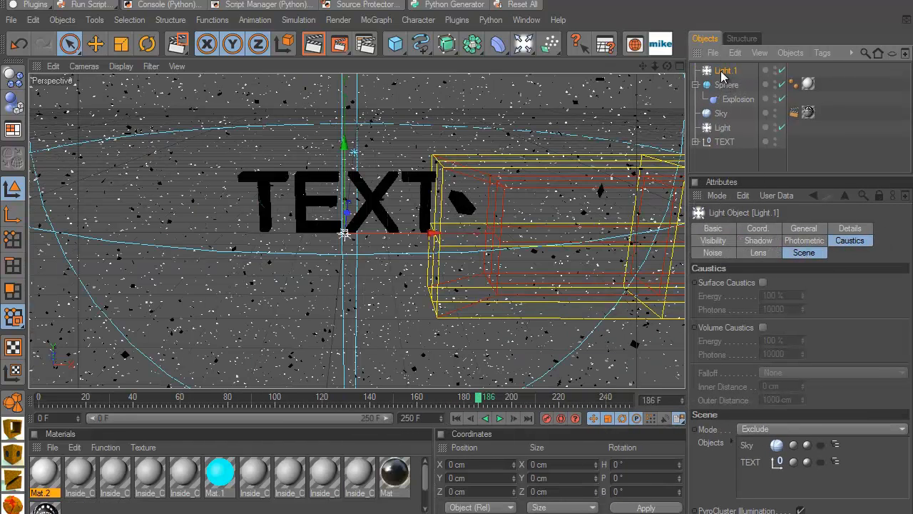
left_click(804, 228)
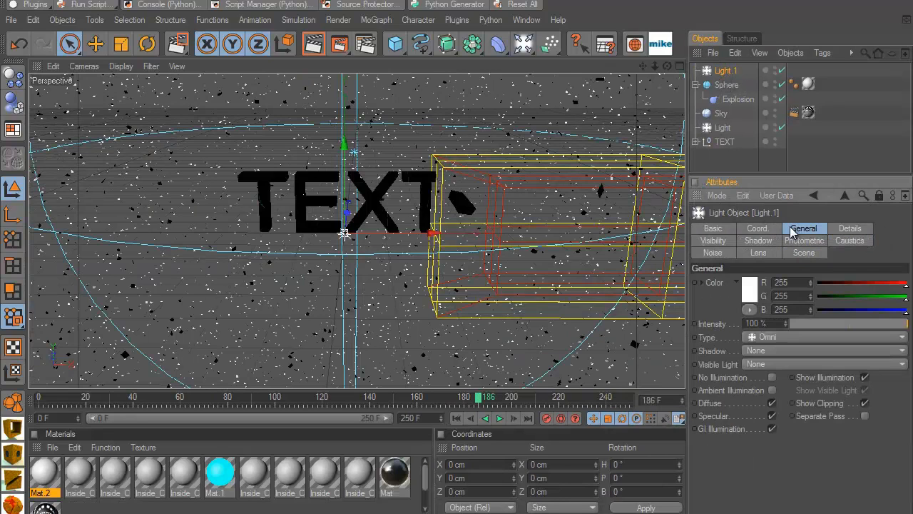
Step: Raise Light 1's intensity to 143% and region-render the blue-lit TEXT
left_click(751, 287)
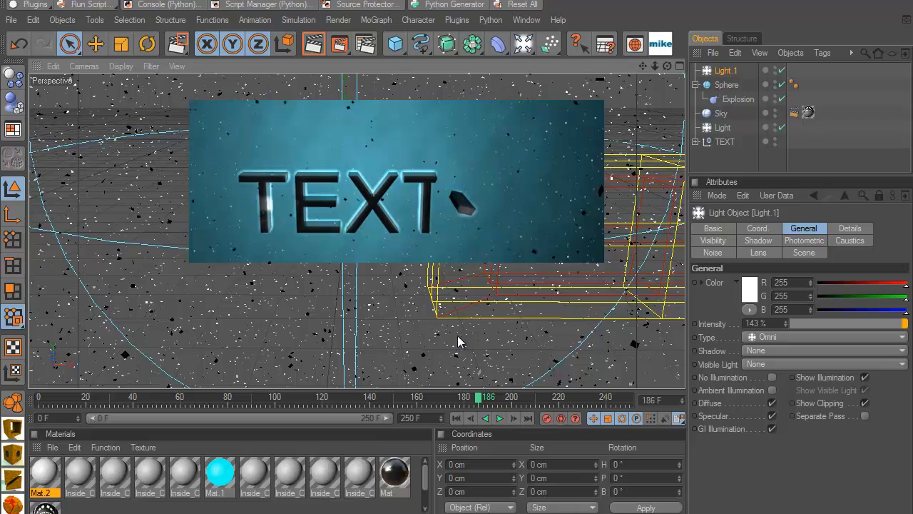
mouse_move(421, 217)
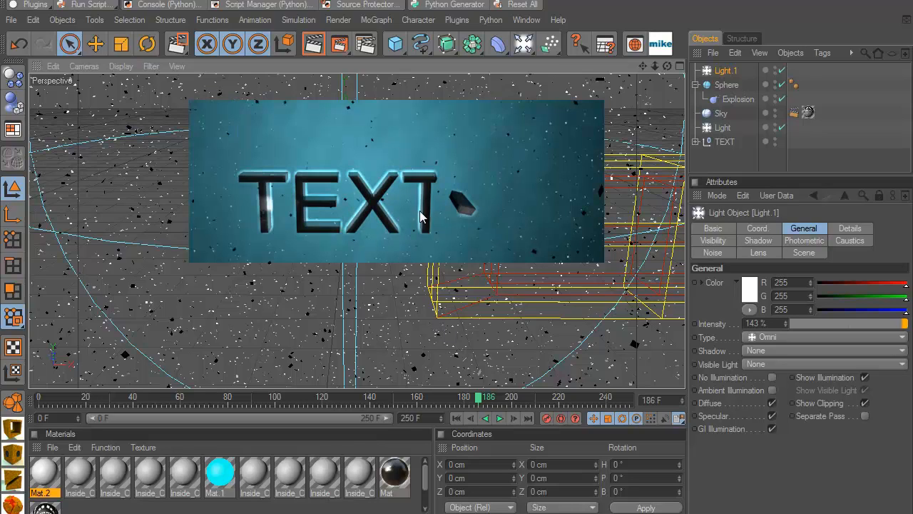
mouse_move(391, 374)
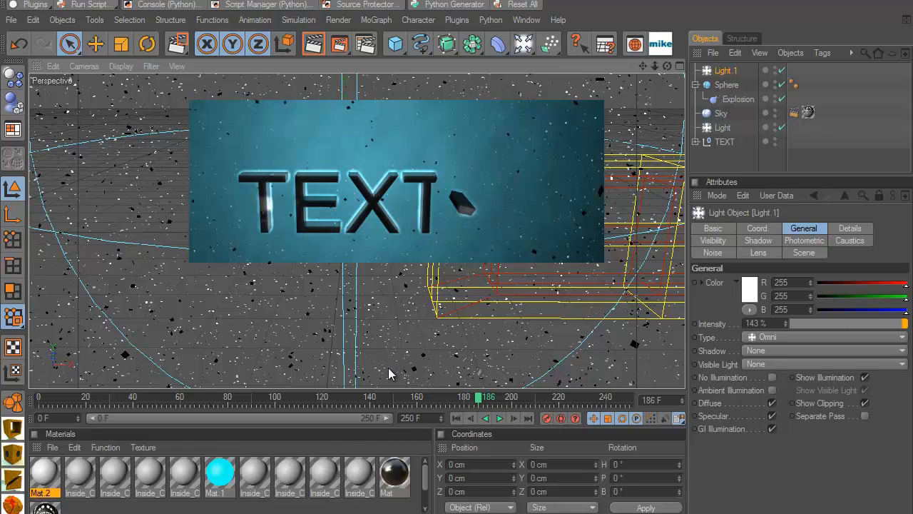